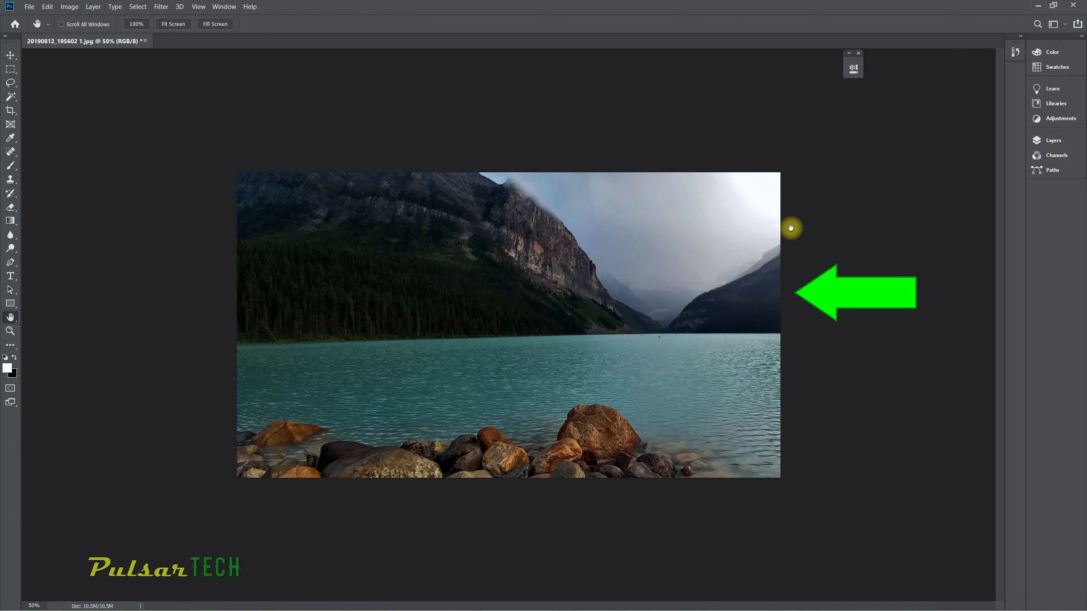
{"action": "mouse_move", "coordinate": [187, 284]}
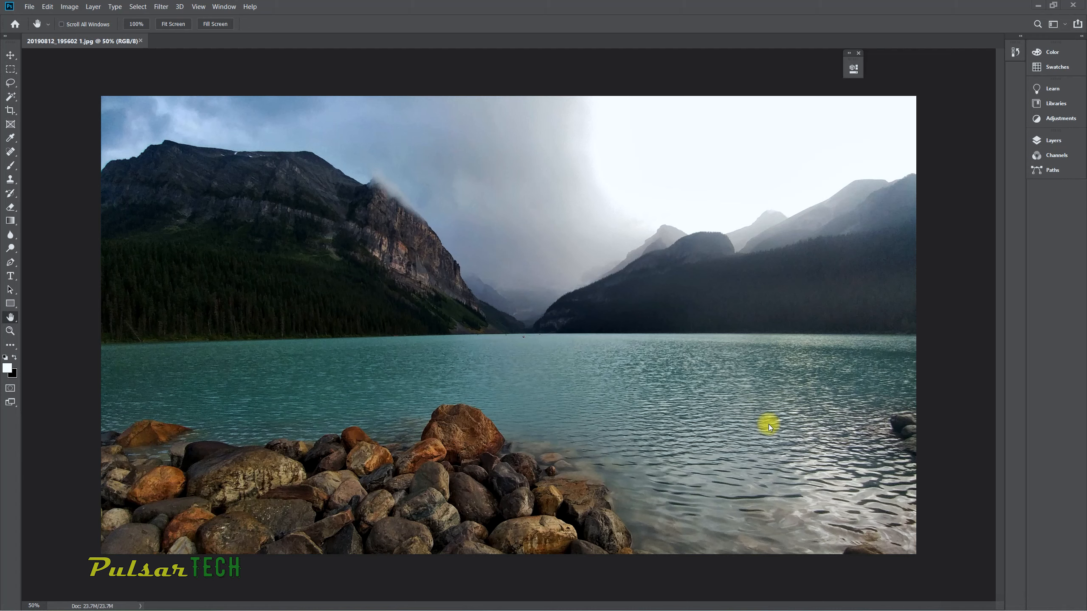
{"action": "mouse_move", "coordinate": [10, 103]}
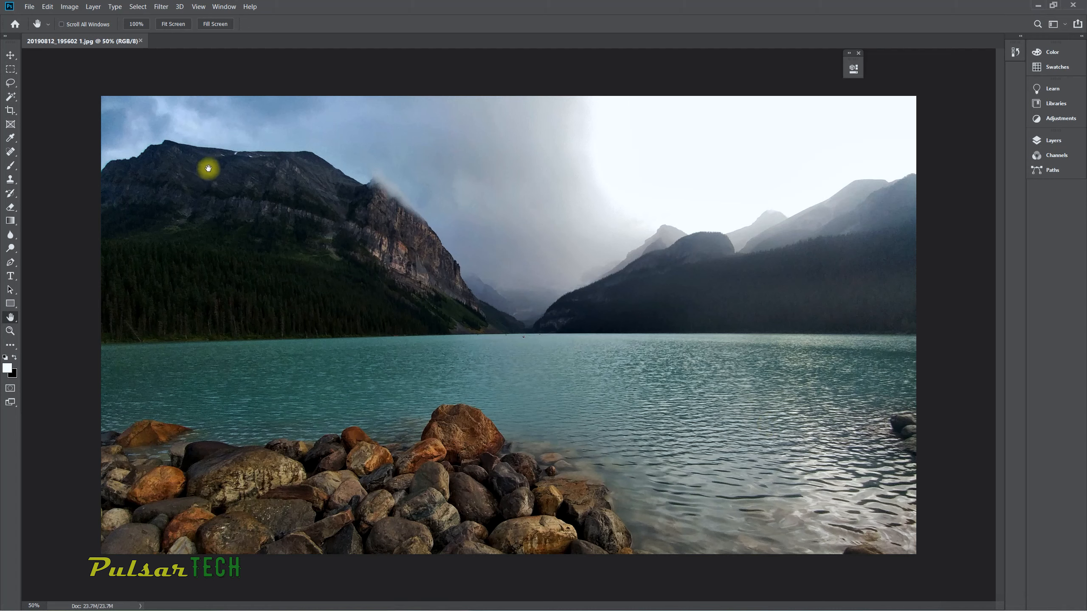
- Switch tools, then bring up Image > Canvas Size showing 53.333 by 30 inches
{"action": "left_click", "coordinate": [10, 109]}
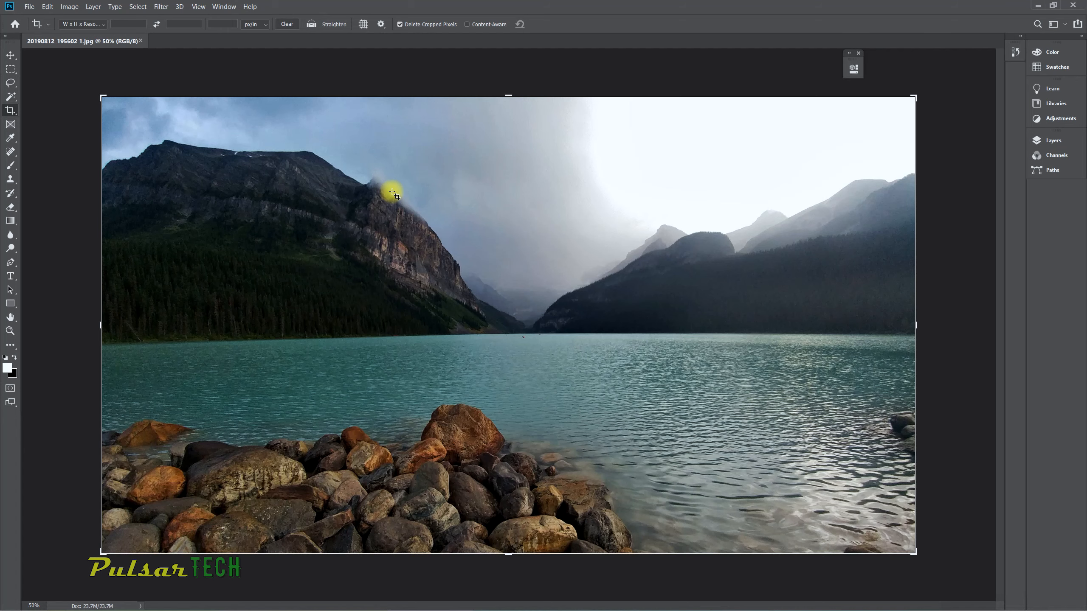
{"action": "mouse_move", "coordinate": [30, 68]}
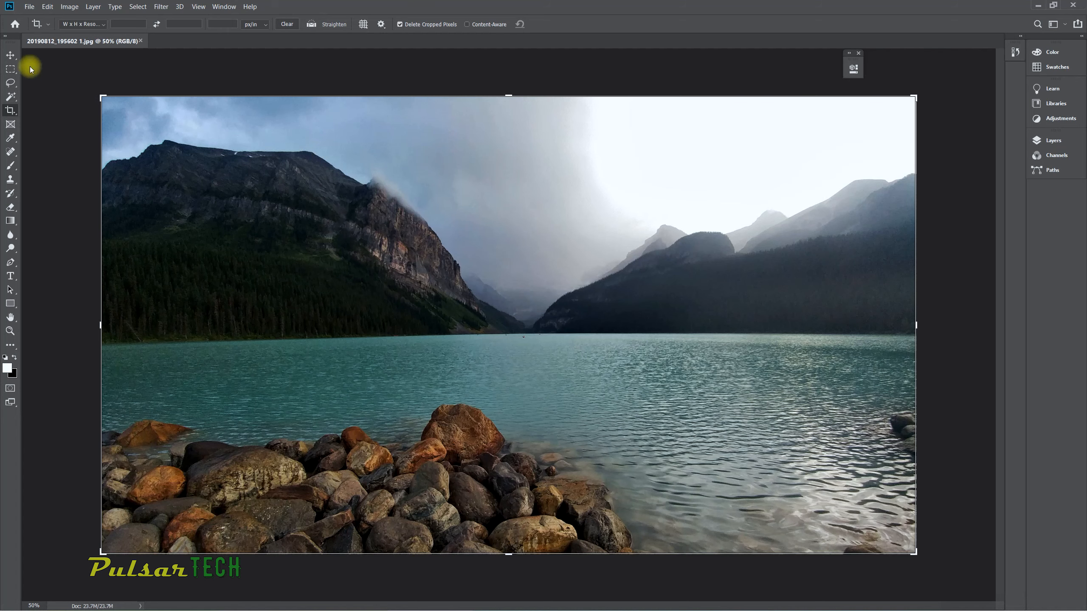
{"action": "left_click", "coordinate": [10, 325]}
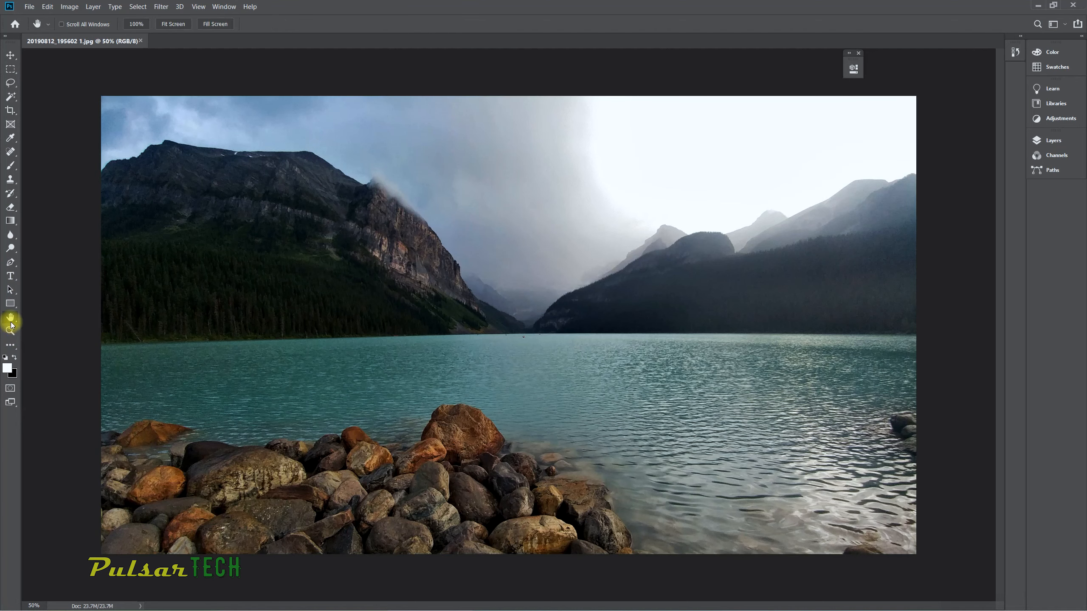
{"action": "left_click", "coordinate": [104, 10]}
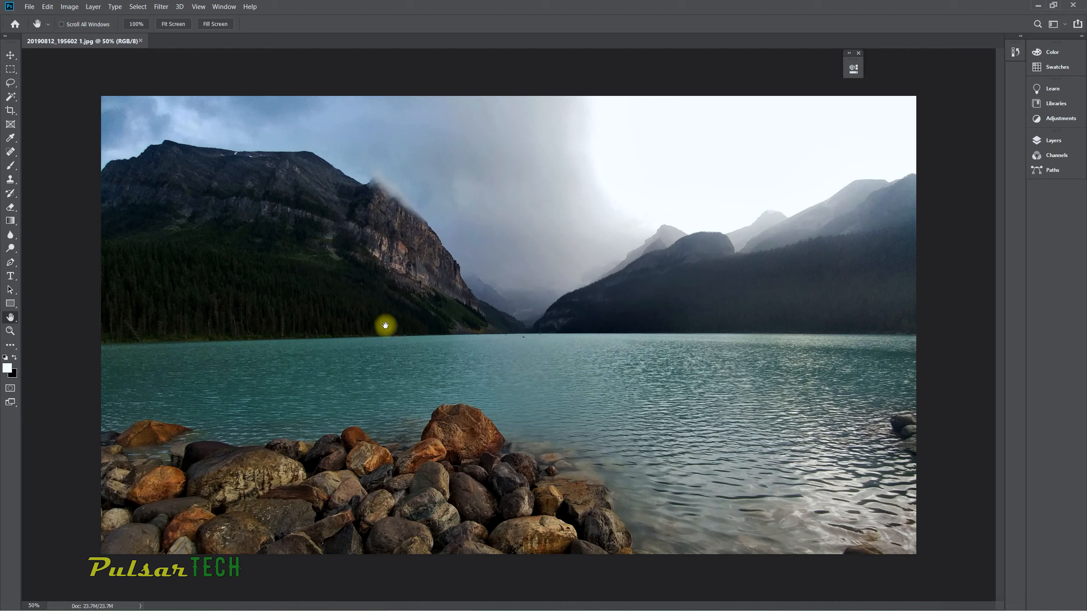
{"action": "mouse_move", "coordinate": [346, 397]}
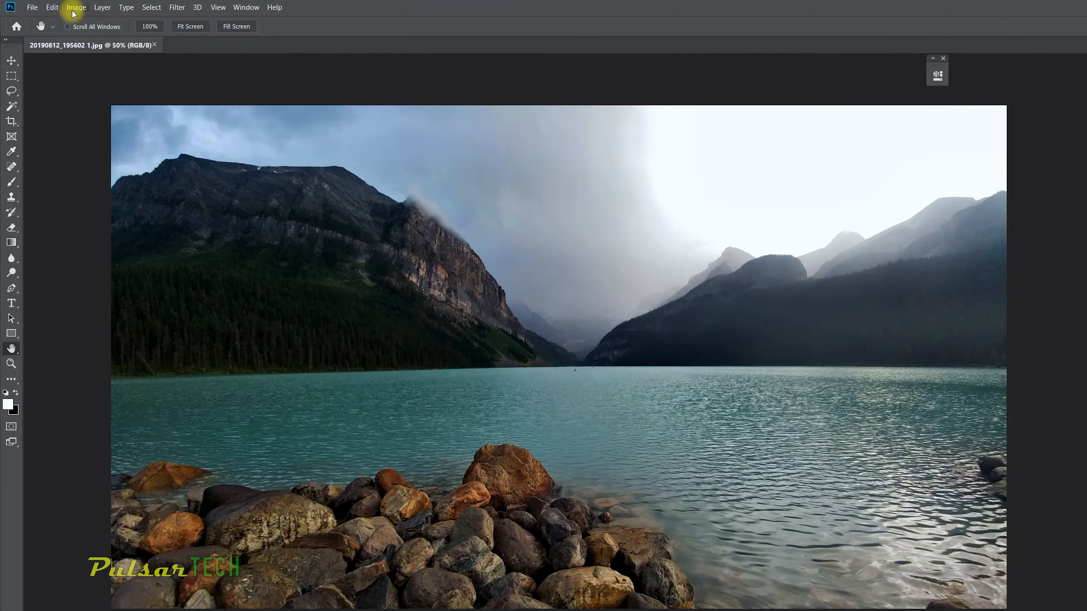
{"action": "left_click", "coordinate": [76, 7]}
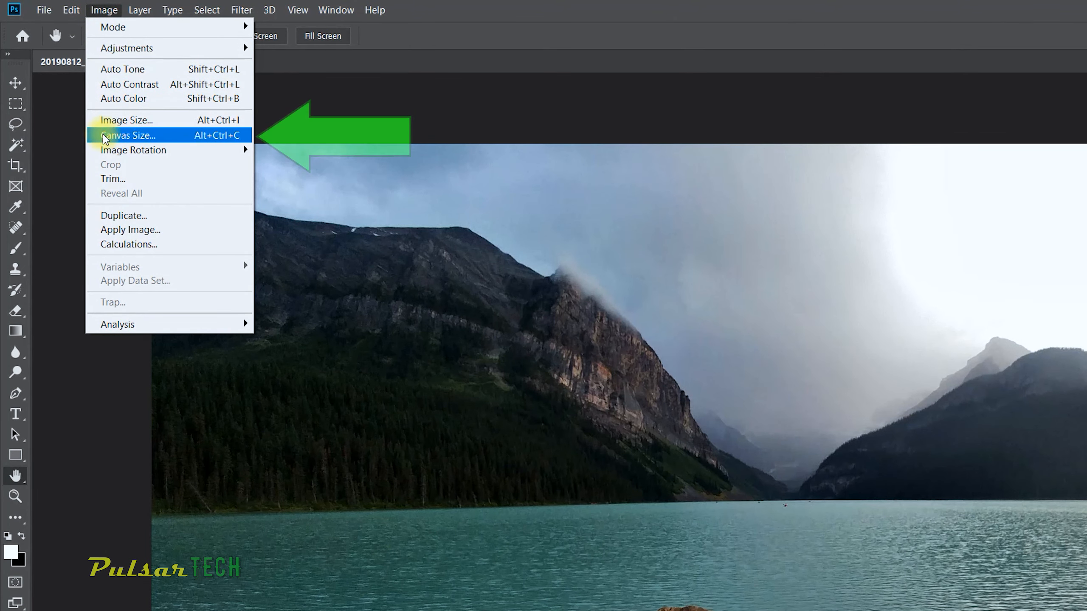
{"action": "mouse_move", "coordinate": [192, 146]}
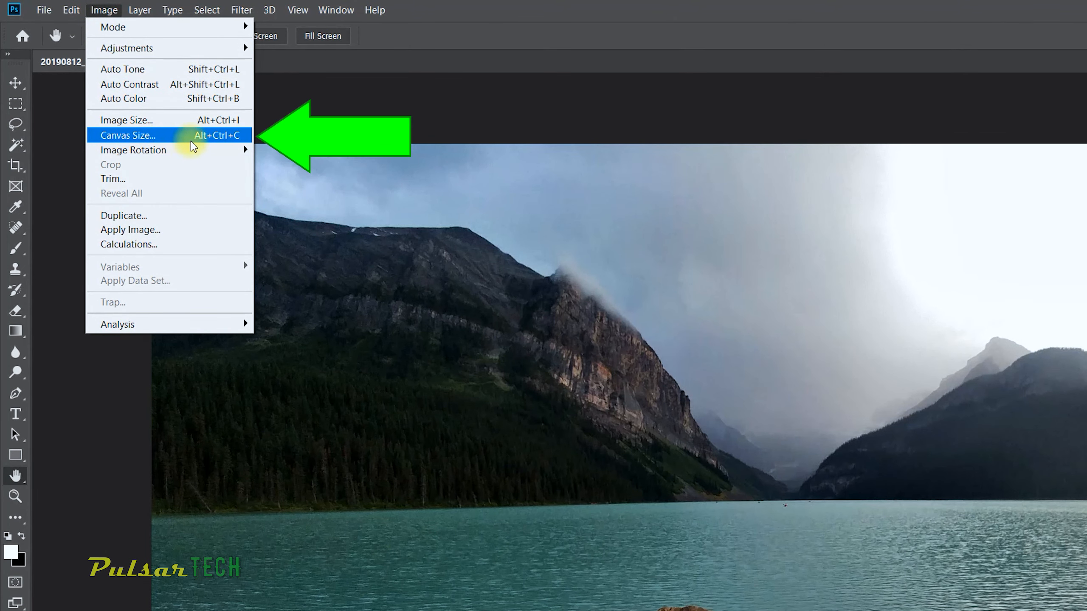
{"action": "mouse_move", "coordinate": [234, 145]}
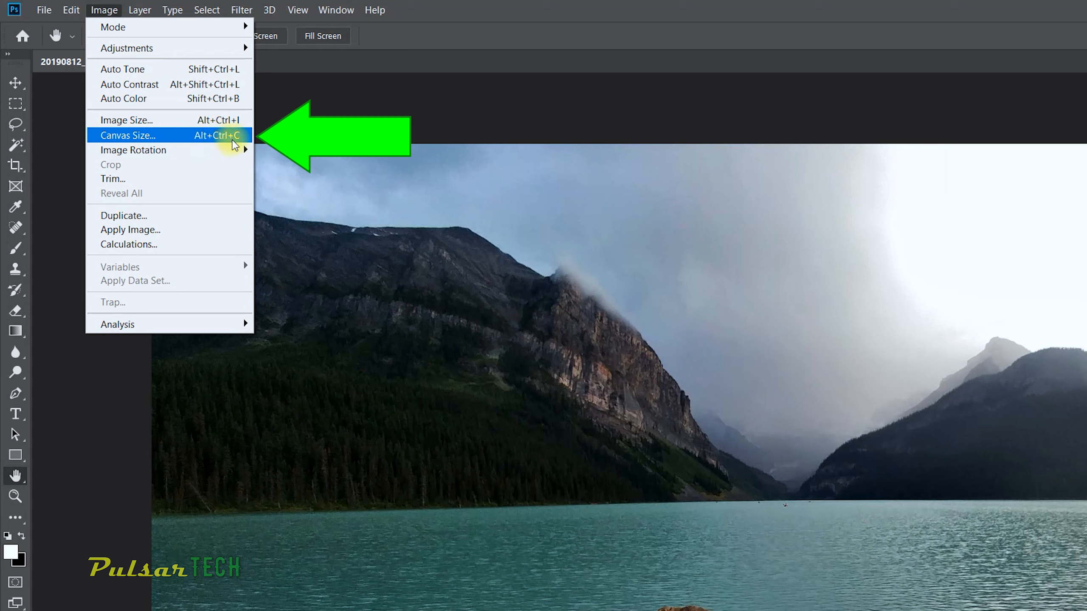
{"action": "left_click", "coordinate": [128, 135]}
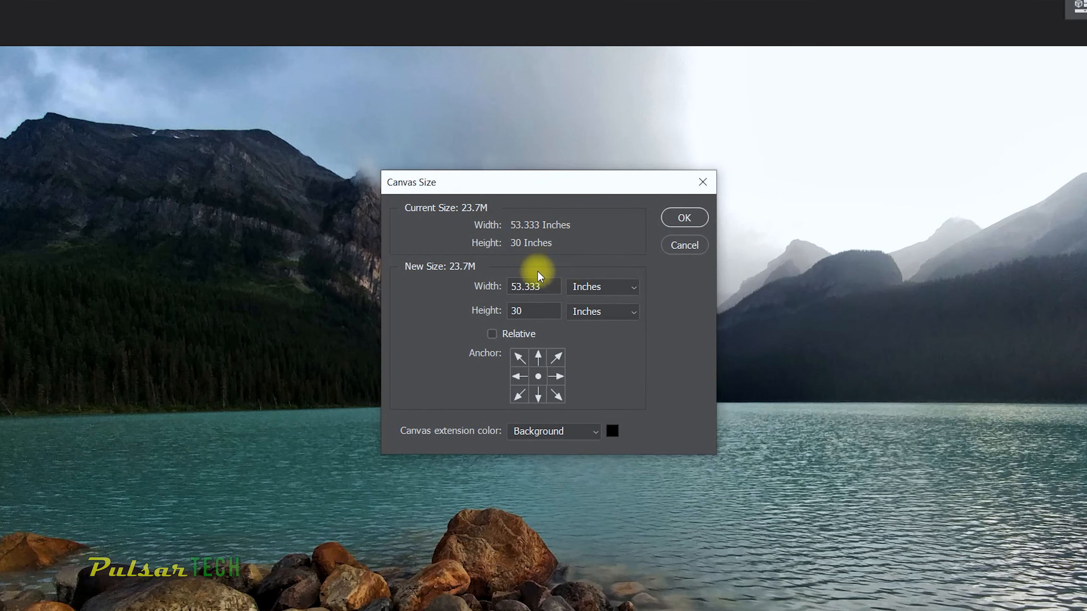
{"action": "mouse_move", "coordinate": [494, 262]}
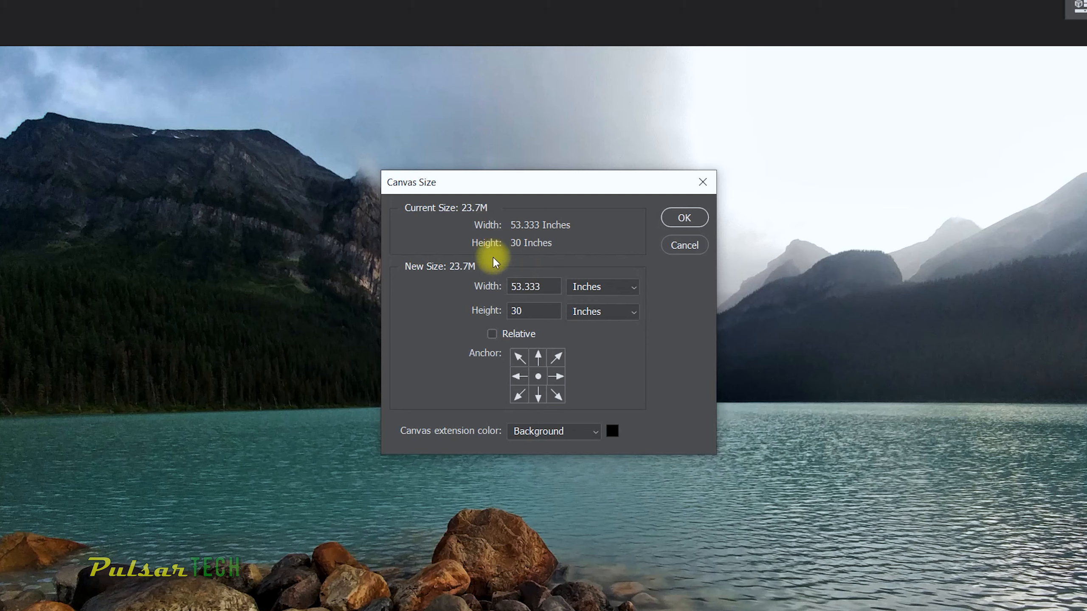
{"action": "mouse_move", "coordinate": [491, 266]}
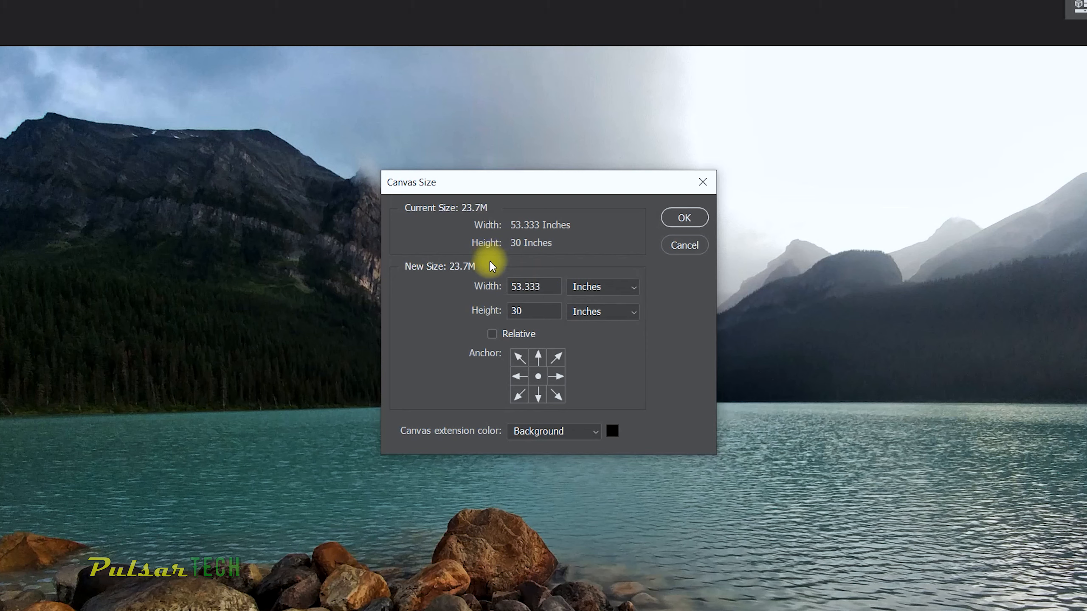
{"action": "mouse_move", "coordinate": [546, 265]}
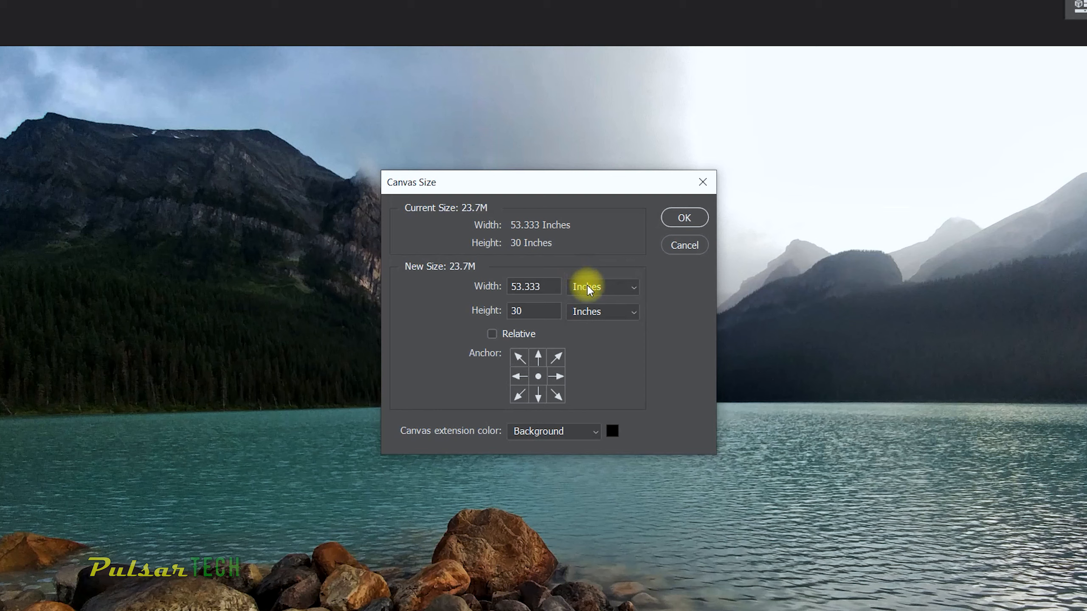
{"action": "mouse_move", "coordinate": [604, 290]}
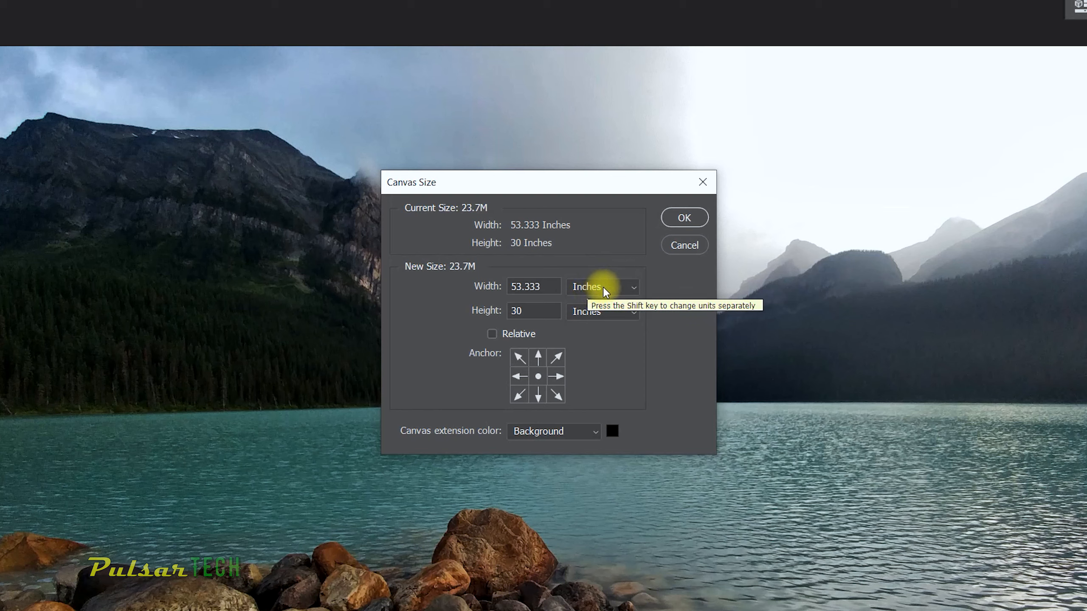
- Change the Canvas Size units from Inches to Pixels, showing 3840 by 2160
{"action": "left_click", "coordinate": [602, 286]}
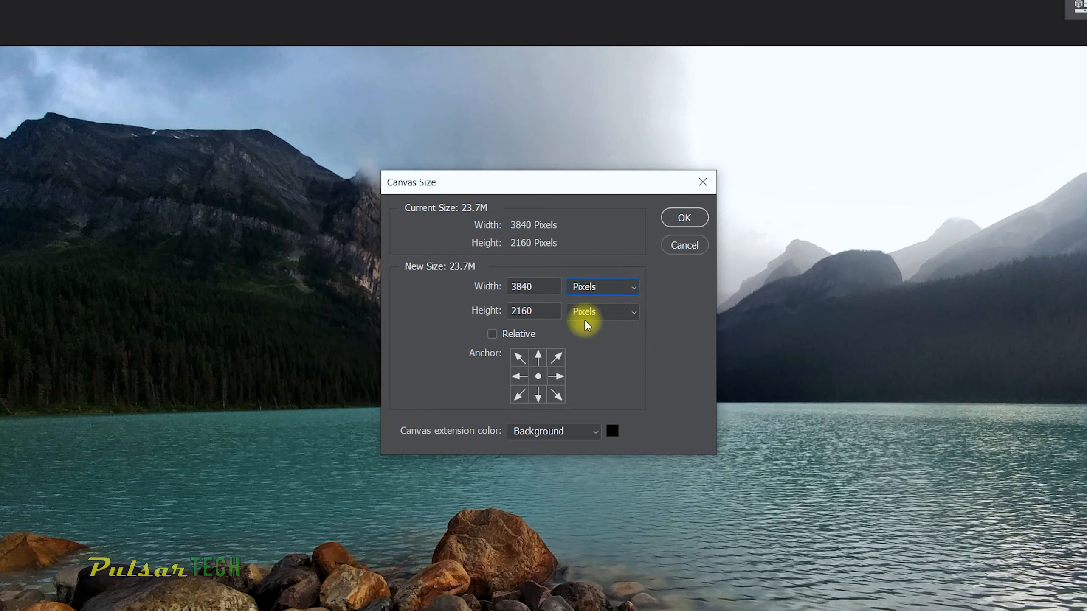
{"action": "mouse_move", "coordinate": [570, 294]}
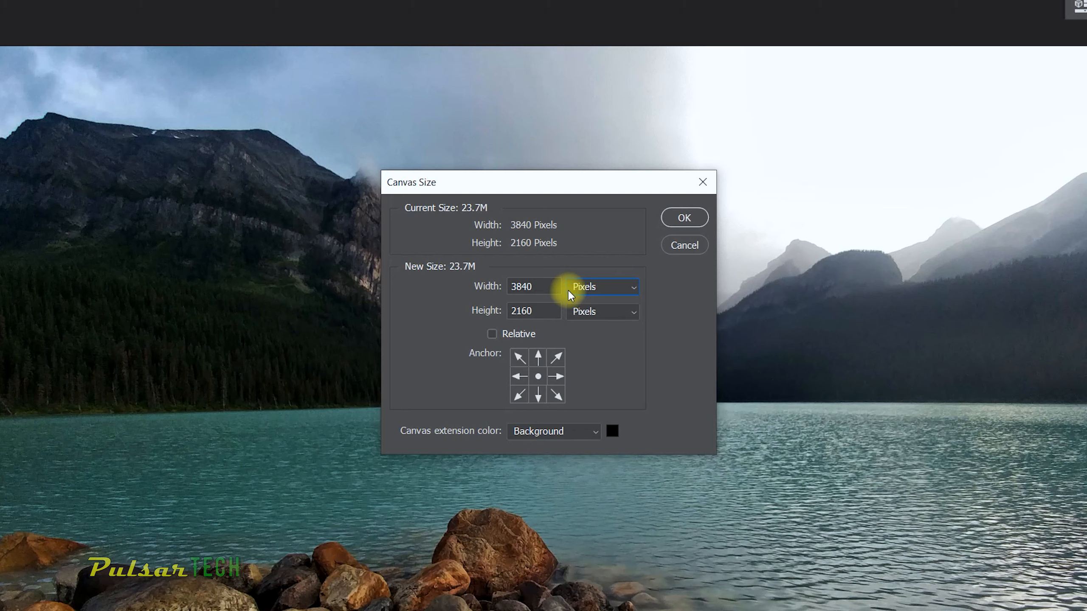
{"action": "mouse_move", "coordinate": [522, 255]}
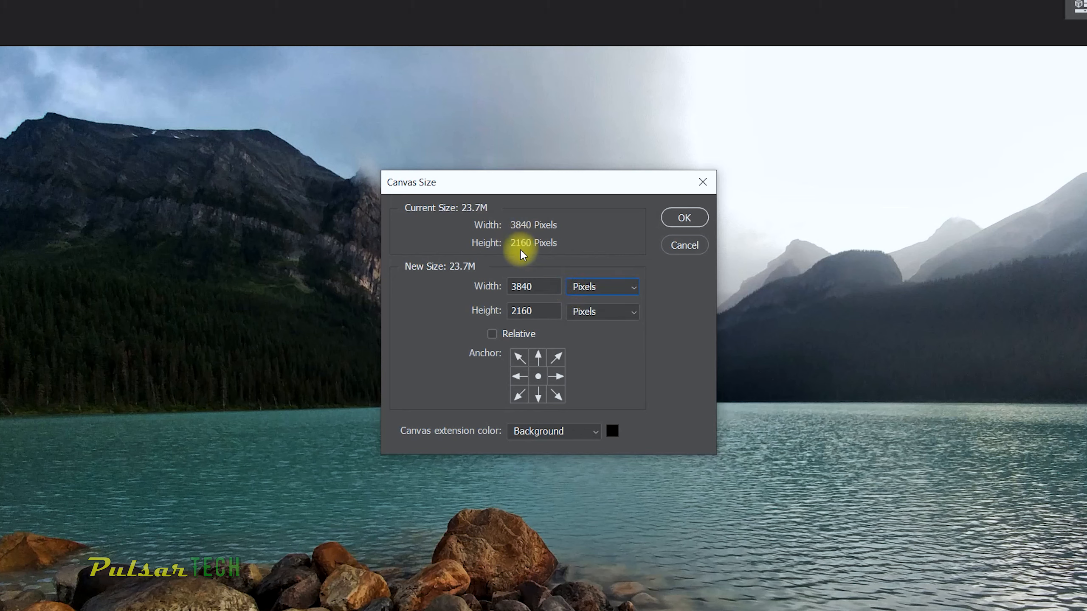
{"action": "mouse_move", "coordinate": [588, 234]}
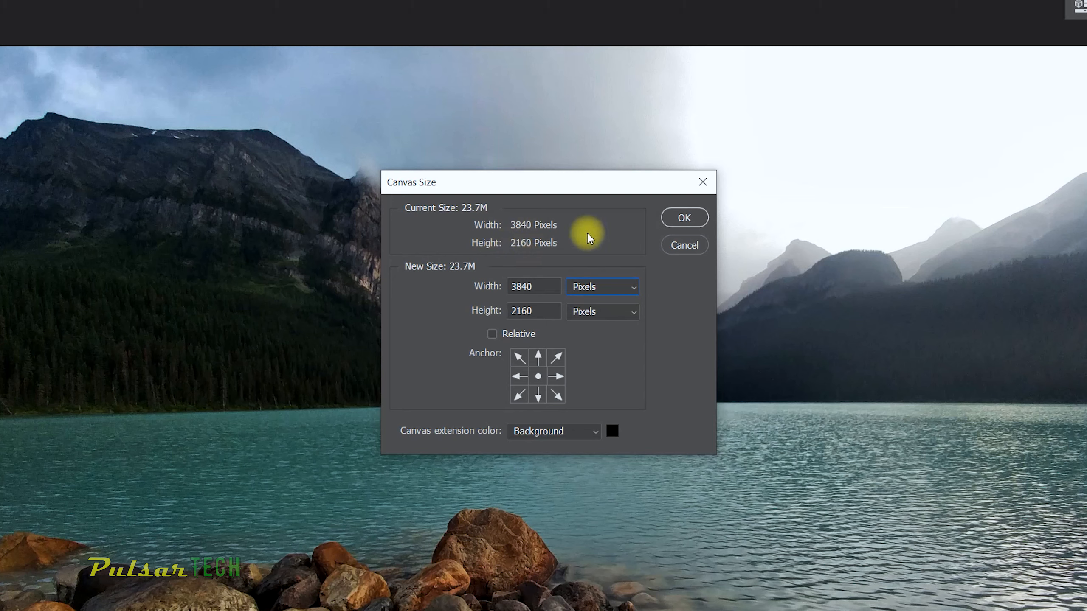
{"action": "mouse_move", "coordinate": [556, 245]}
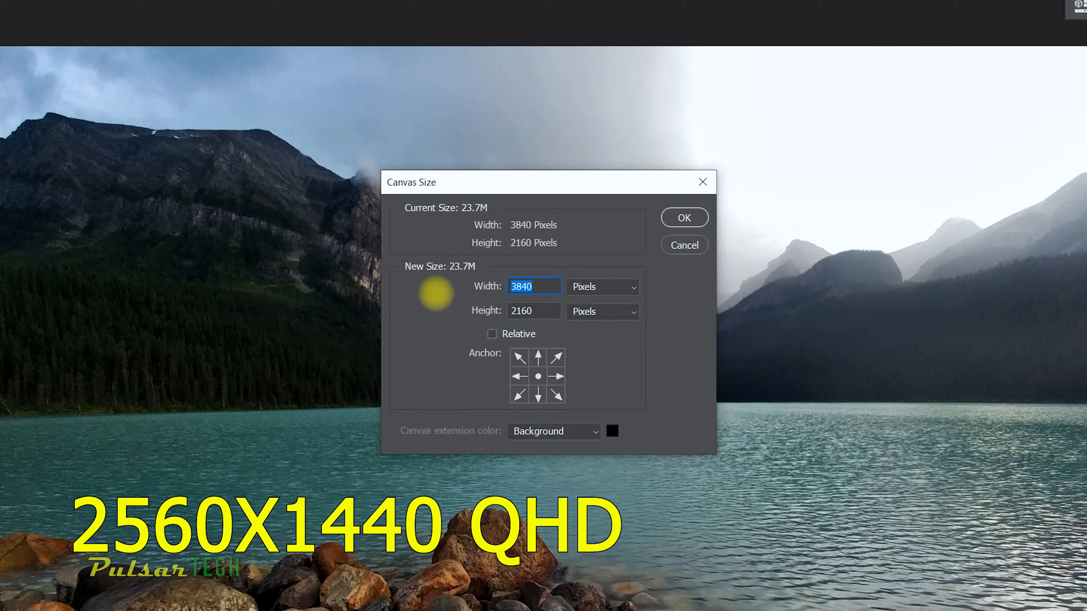
- Enter width 2560, then switch units to Percent and enter 50 for width and height
{"action": "type", "text": "2560"}
{"action": "left_click", "coordinate": [533, 311]}
{"action": "type", "text": "1440"}
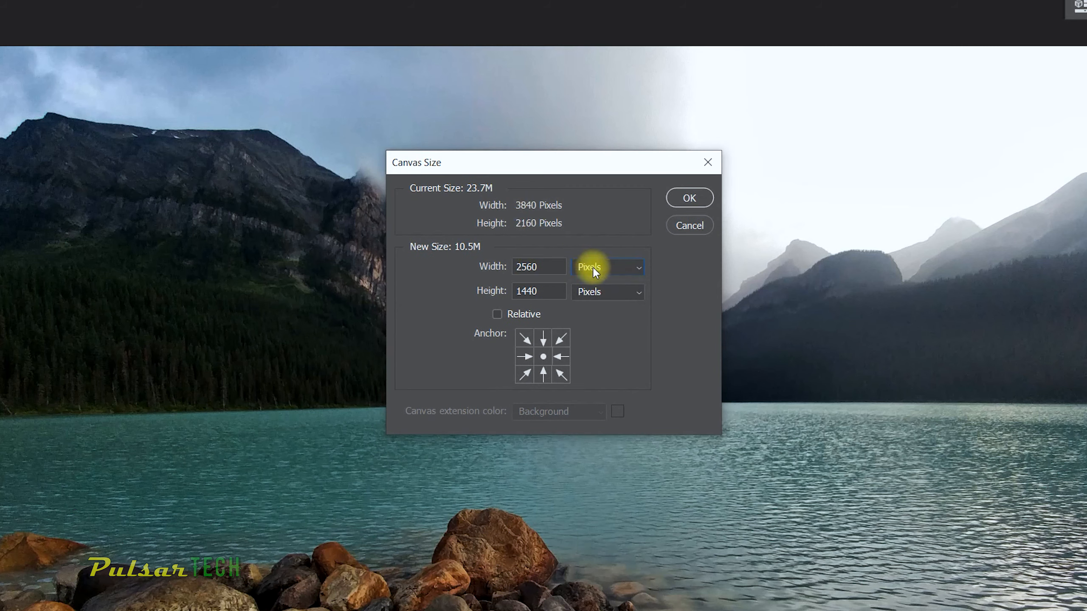
{"action": "left_click", "coordinate": [607, 267]}
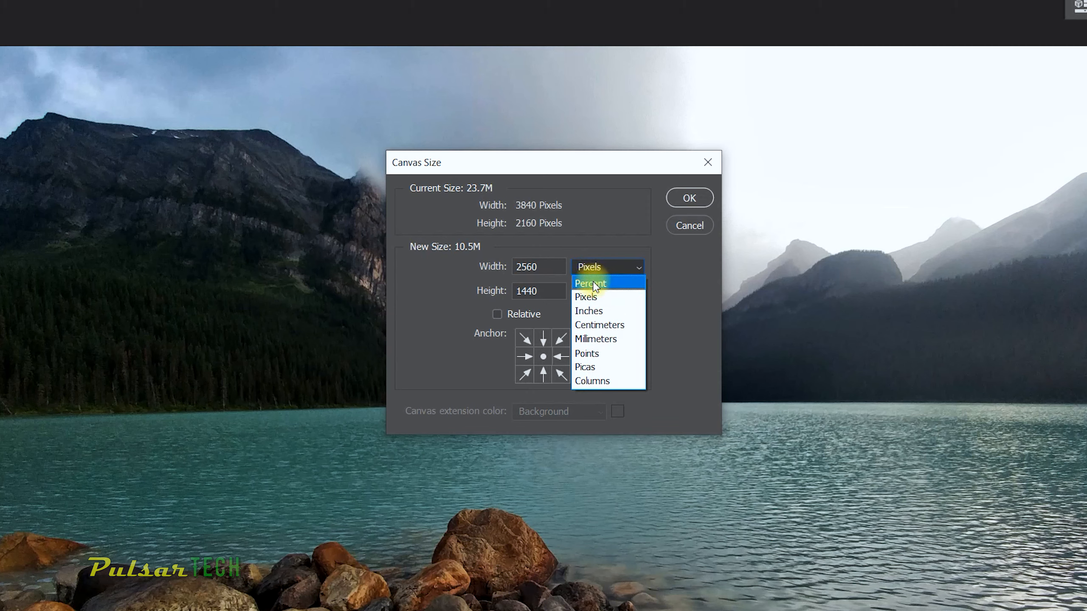
{"action": "left_click", "coordinate": [589, 283]}
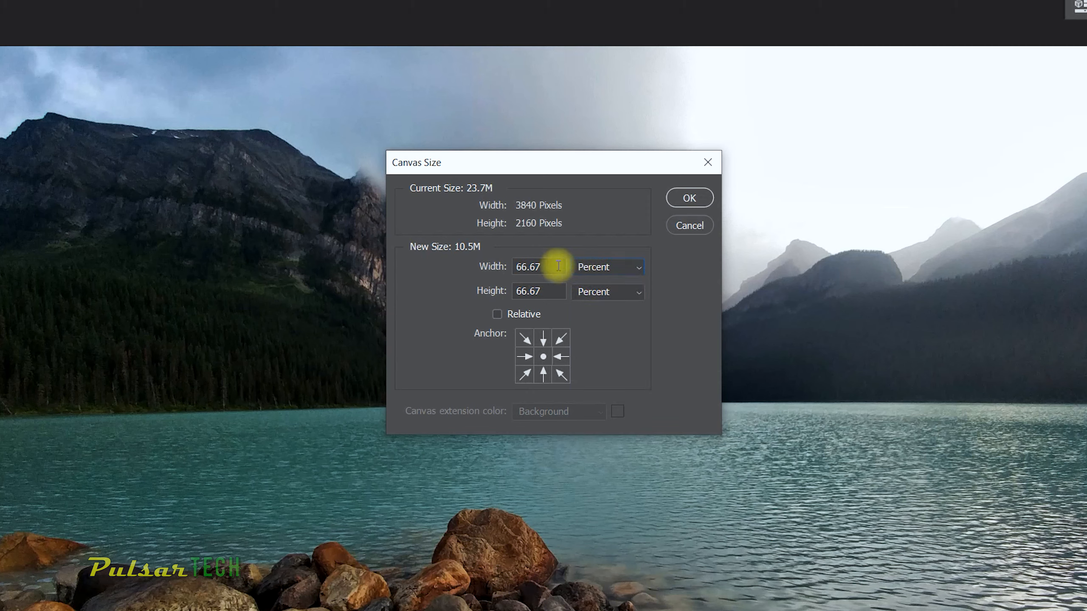
{"action": "mouse_move", "coordinate": [544, 274]}
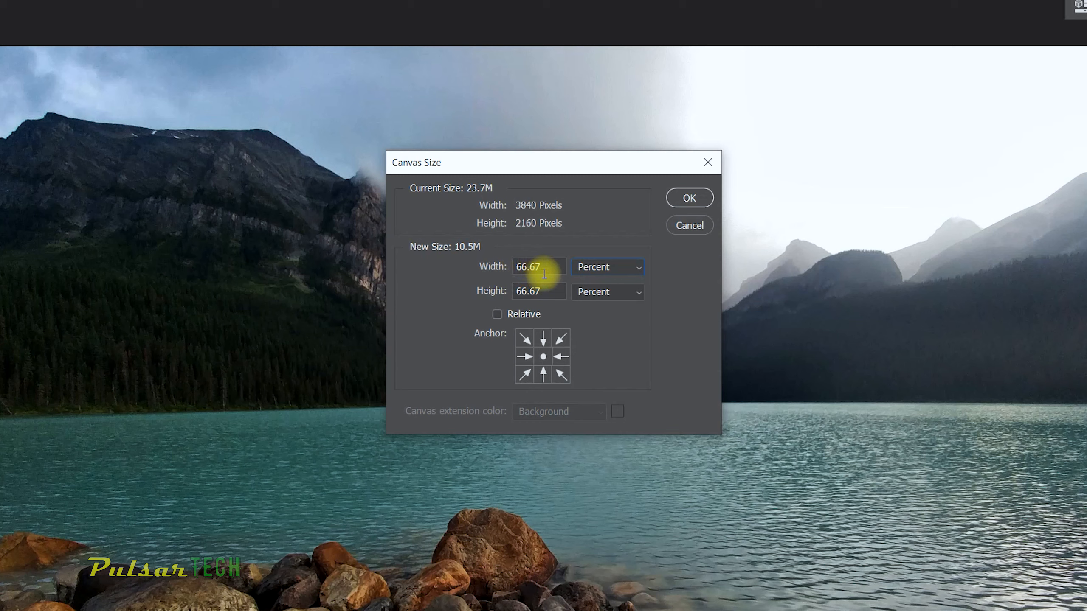
{"action": "triple_click", "coordinate": [537, 268]}
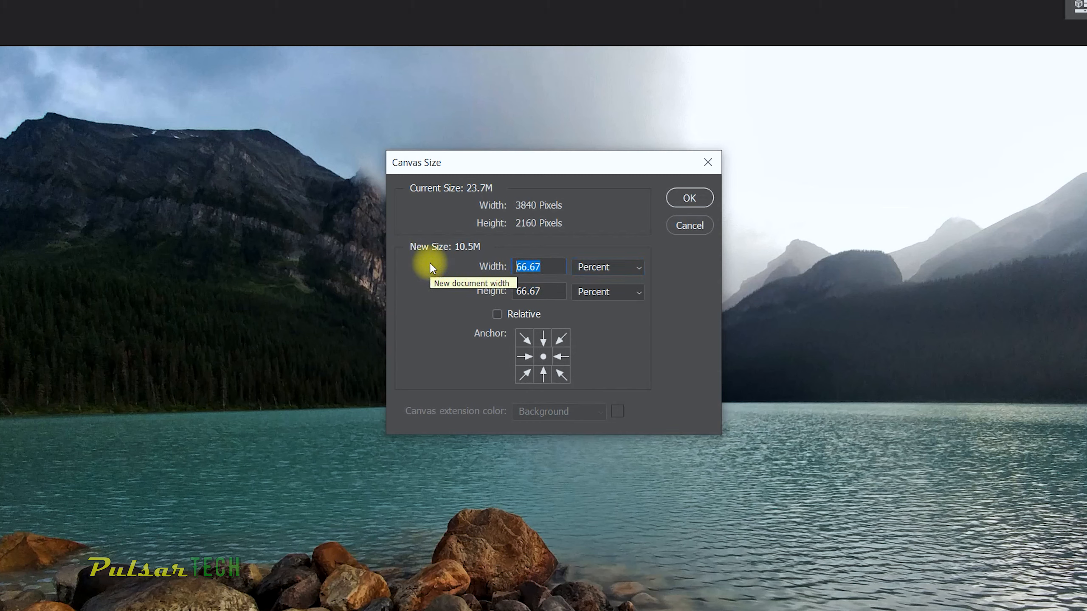
{"action": "type", "text": "50"}
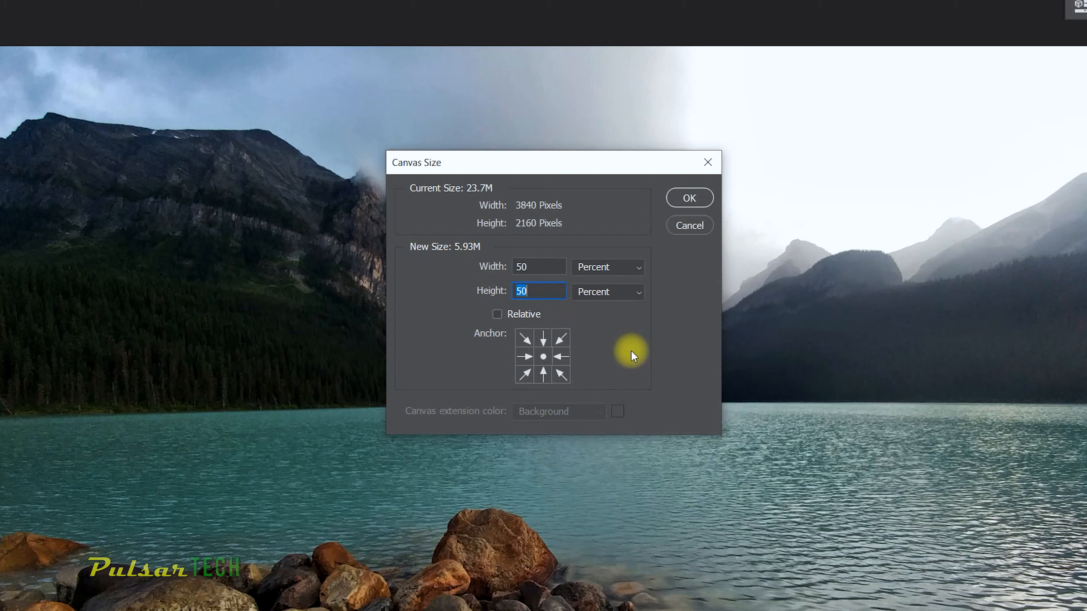
- Switch the new size units back to Pixels, reading 1920 by 1080 with centre anchor
{"action": "left_click", "coordinate": [607, 267]}
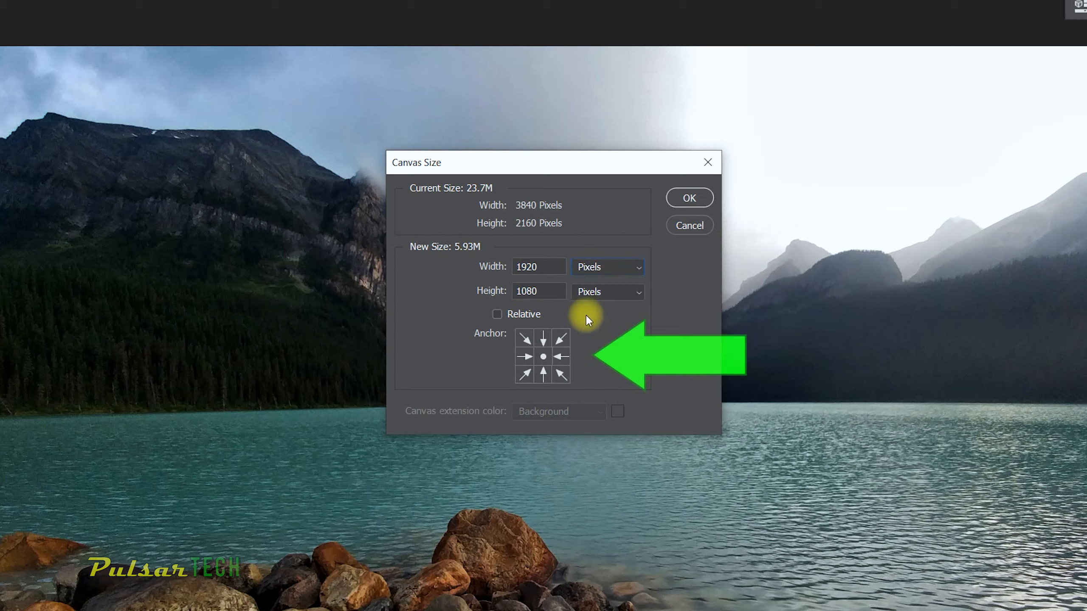
{"action": "mouse_move", "coordinate": [510, 347]}
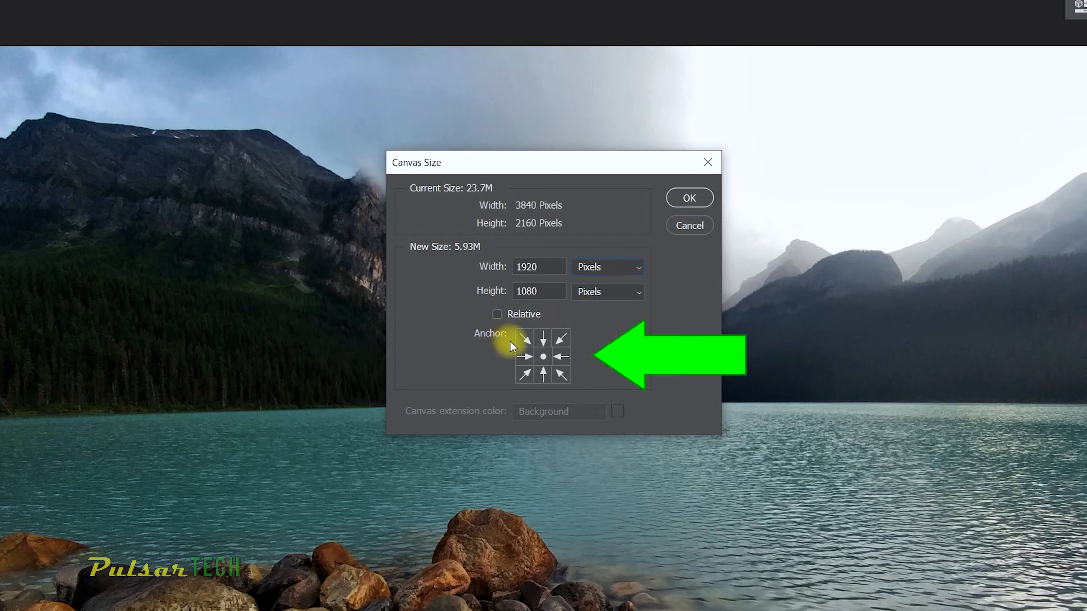
{"action": "mouse_move", "coordinate": [551, 375]}
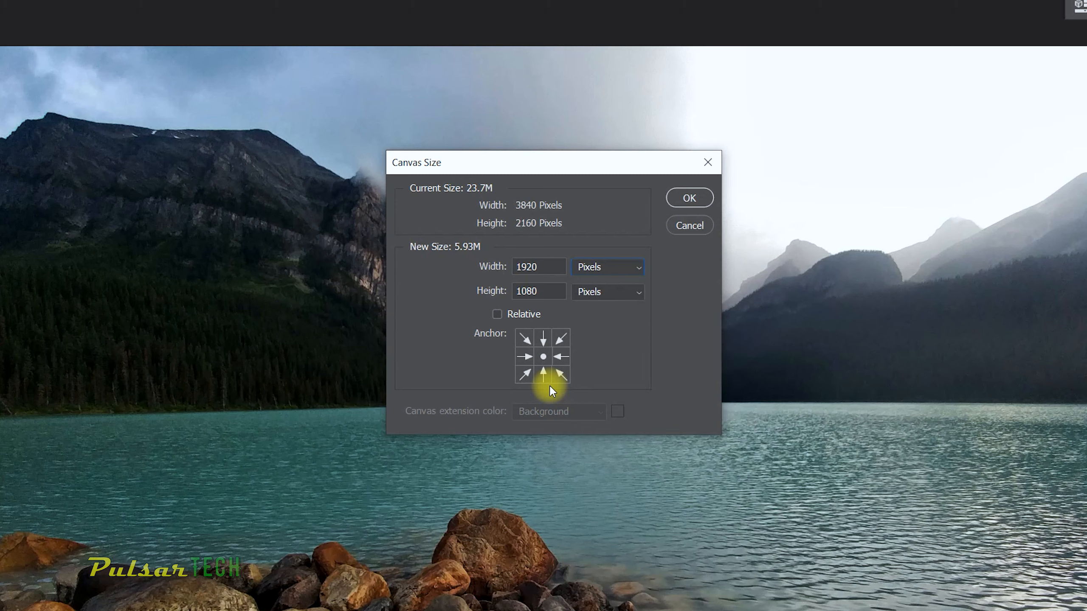
{"action": "mouse_move", "coordinate": [620, 391]}
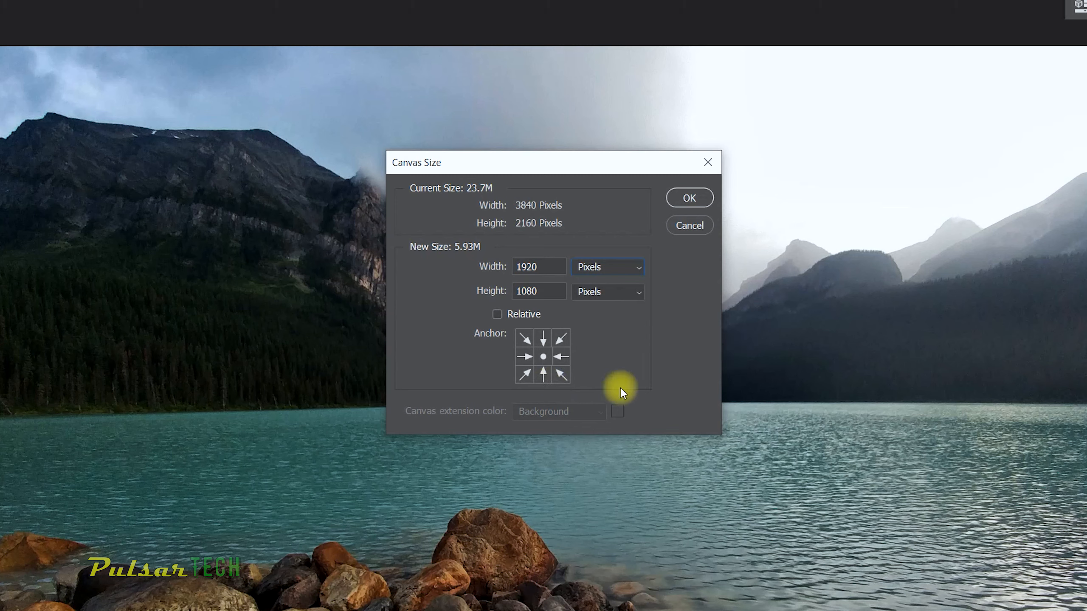
{"action": "mouse_move", "coordinate": [534, 251]}
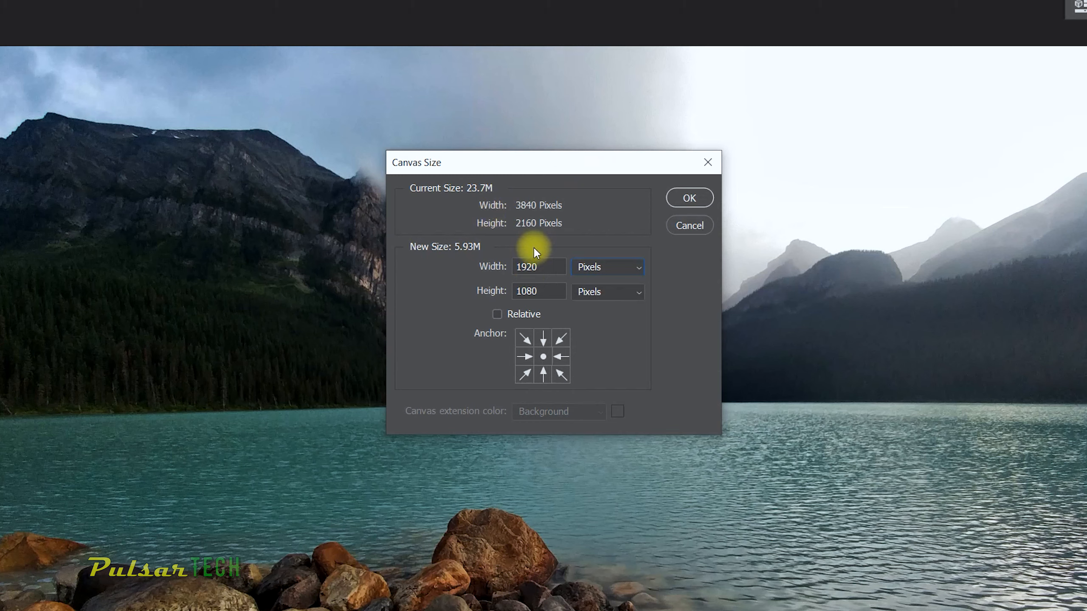
{"action": "mouse_move", "coordinate": [482, 239]}
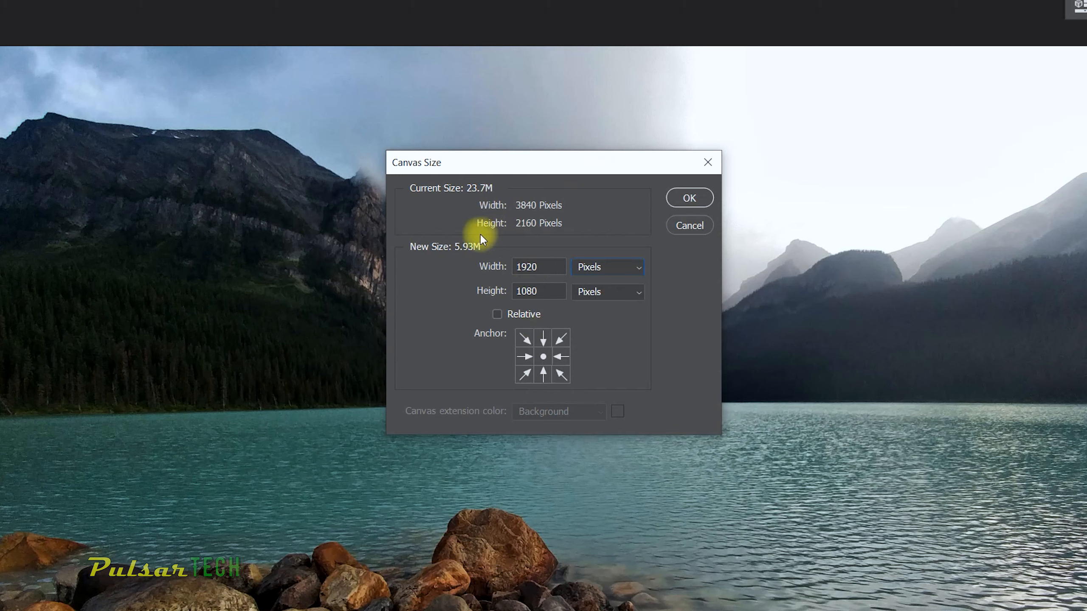
{"action": "mouse_move", "coordinate": [448, 356]}
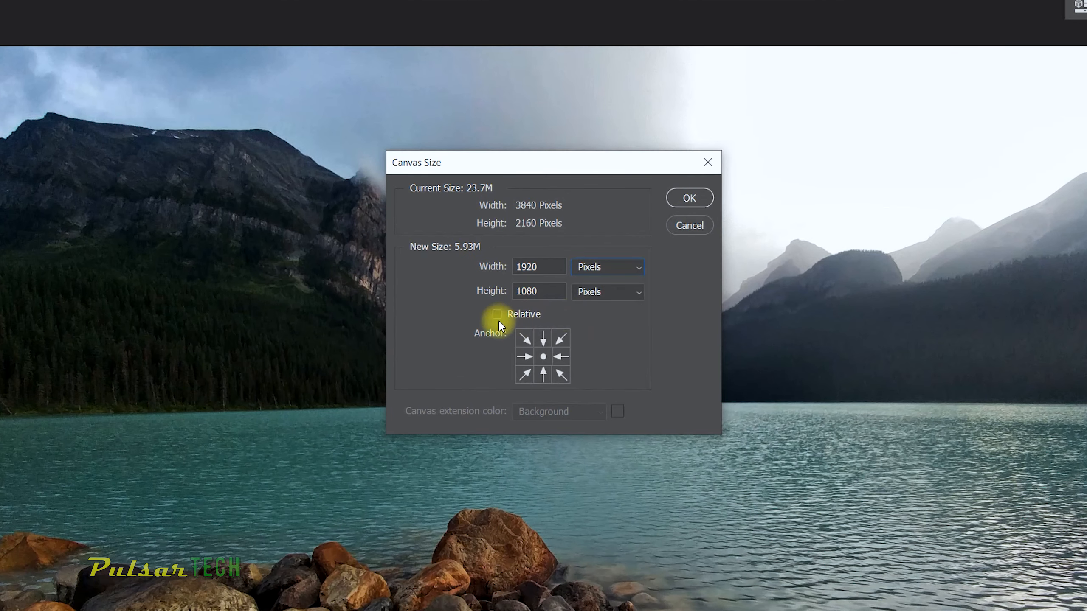
{"action": "mouse_move", "coordinate": [566, 331]}
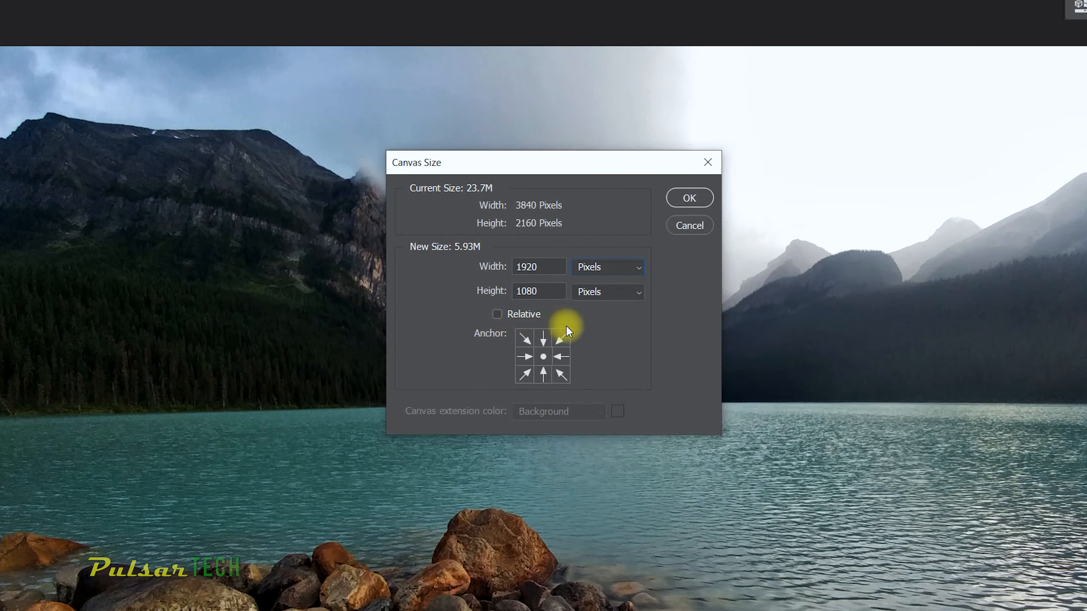
{"action": "mouse_move", "coordinate": [584, 327]}
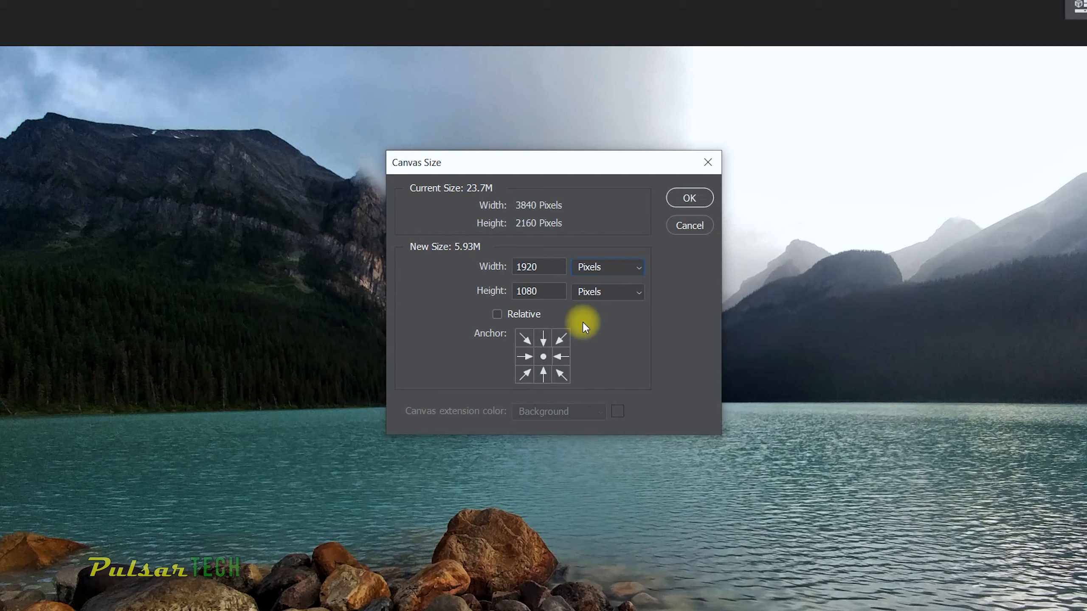
{"action": "mouse_move", "coordinate": [525, 325]}
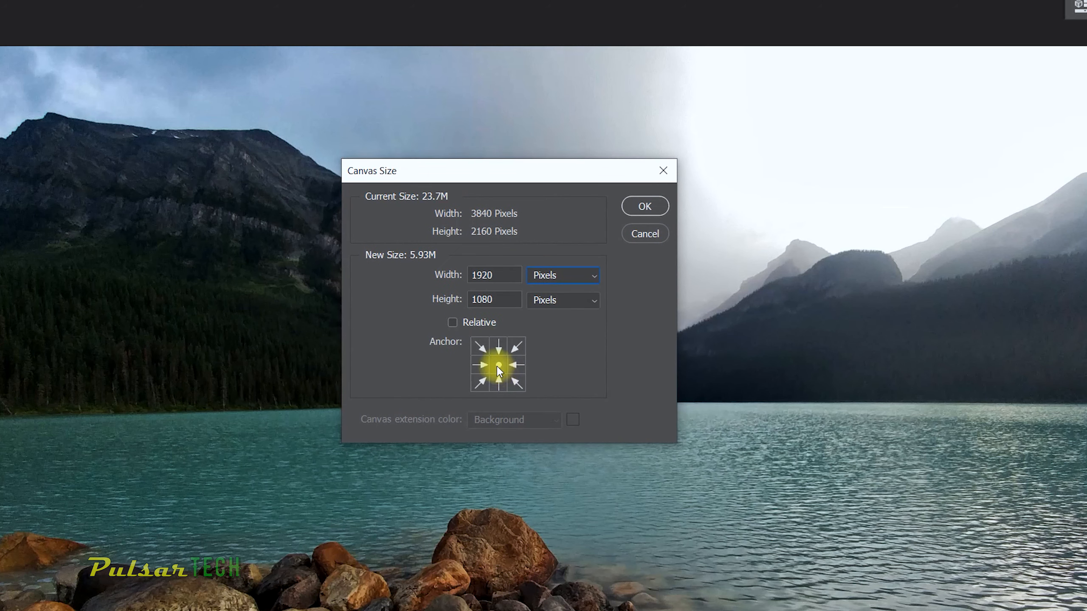
{"action": "mouse_move", "coordinate": [482, 171]}
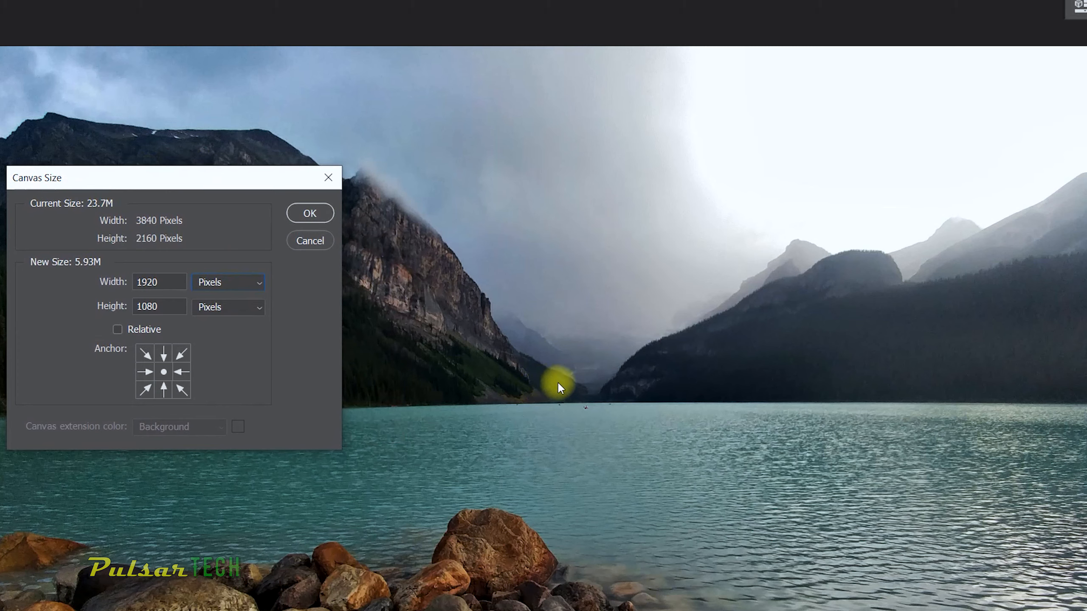
{"action": "mouse_move", "coordinate": [657, 151]}
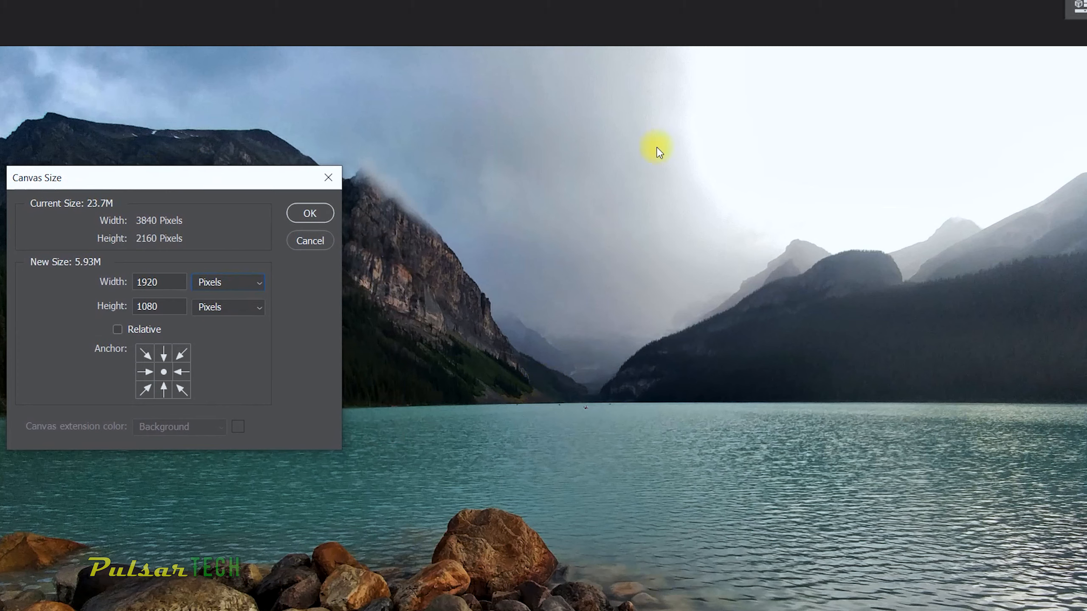
{"action": "mouse_move", "coordinate": [29, 298]}
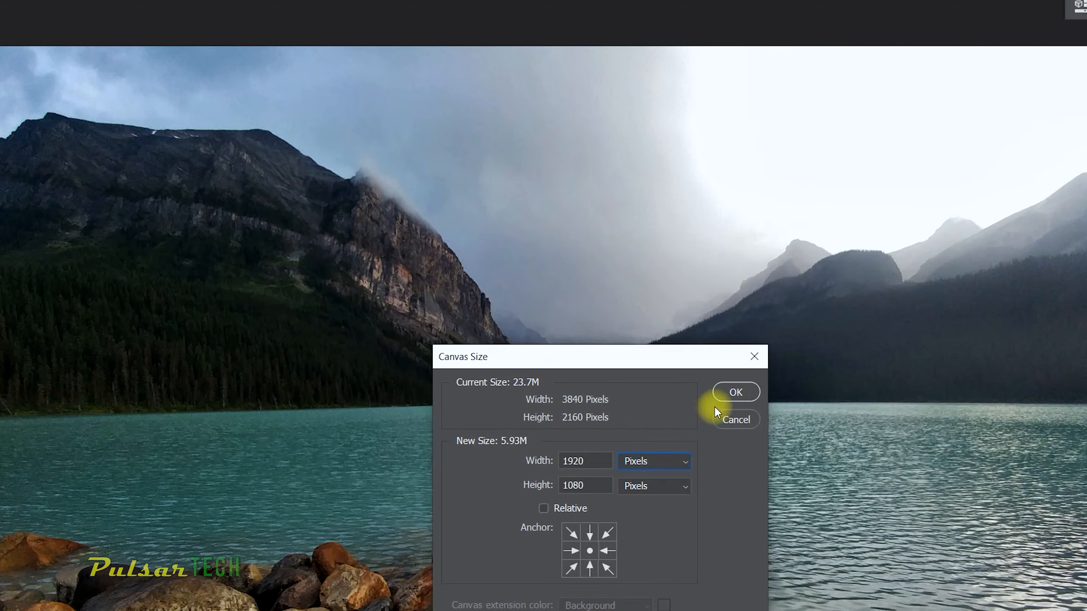
- Confirm the 1920 by 1080 pixel canvas size and accept the clipping warning
{"action": "left_click", "coordinate": [736, 391]}
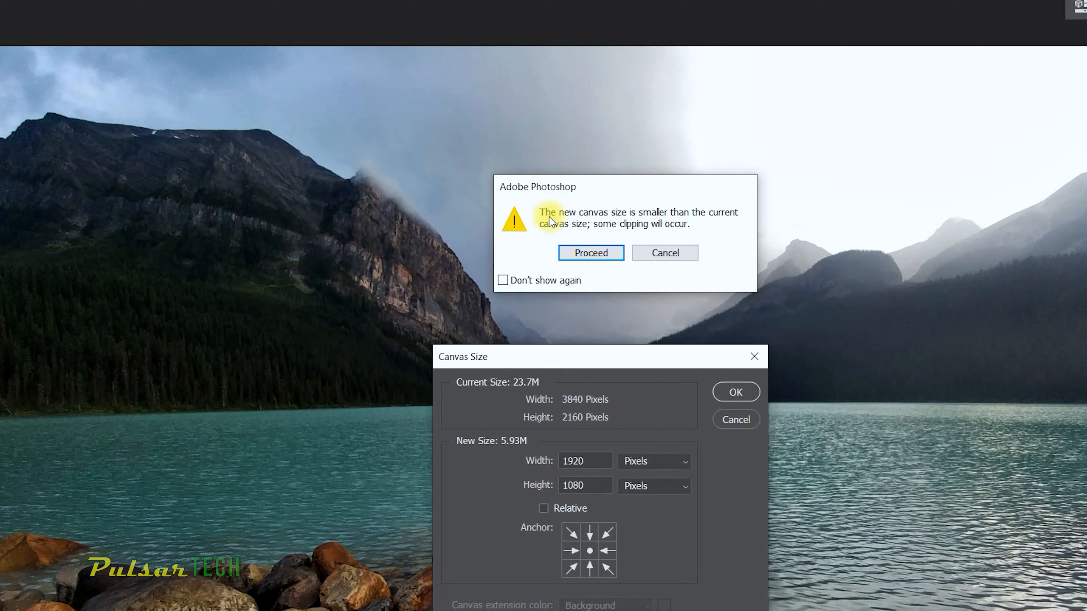
{"action": "mouse_move", "coordinate": [548, 222]}
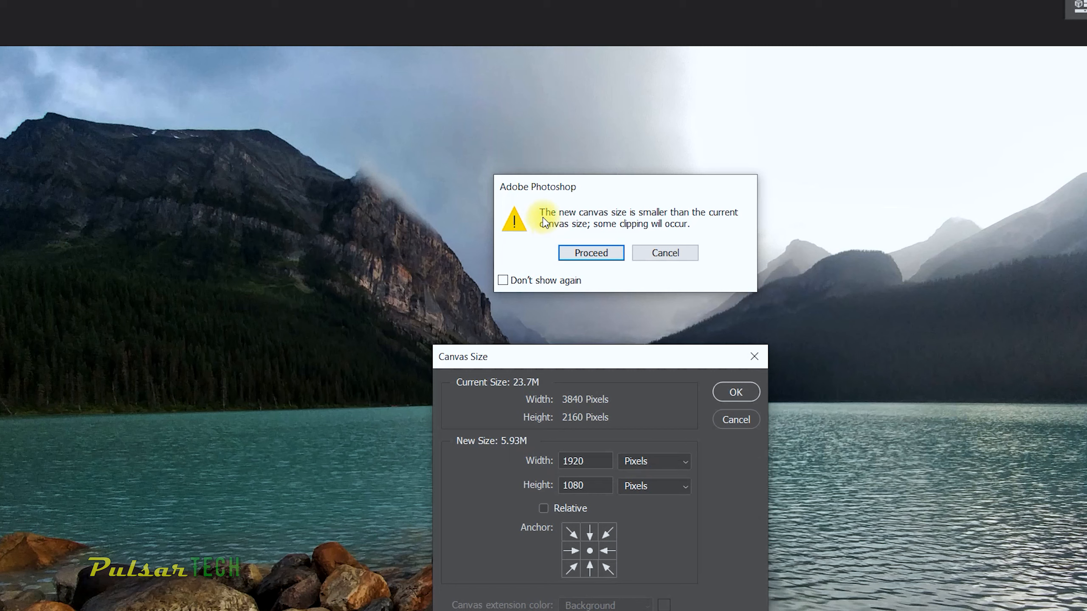
{"action": "mouse_move", "coordinate": [646, 223]}
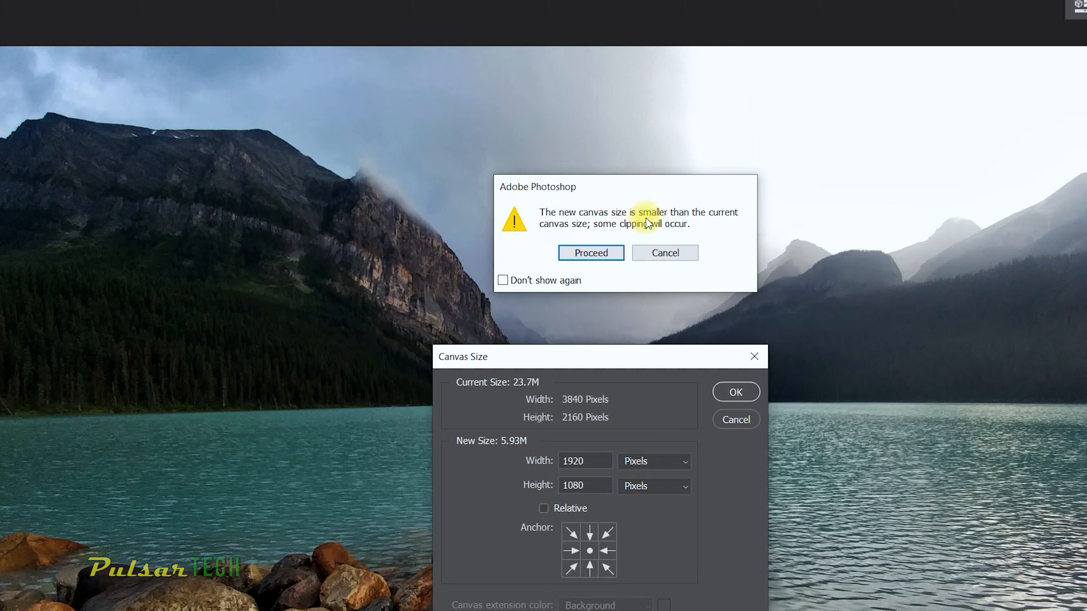
{"action": "mouse_move", "coordinate": [580, 202]}
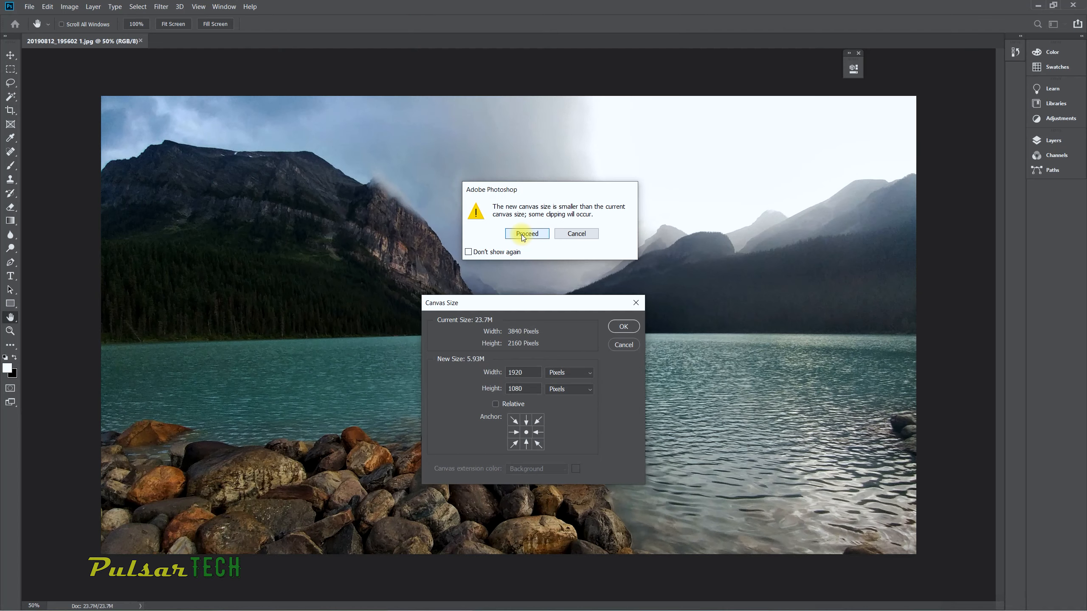
{"action": "left_click", "coordinate": [526, 234]}
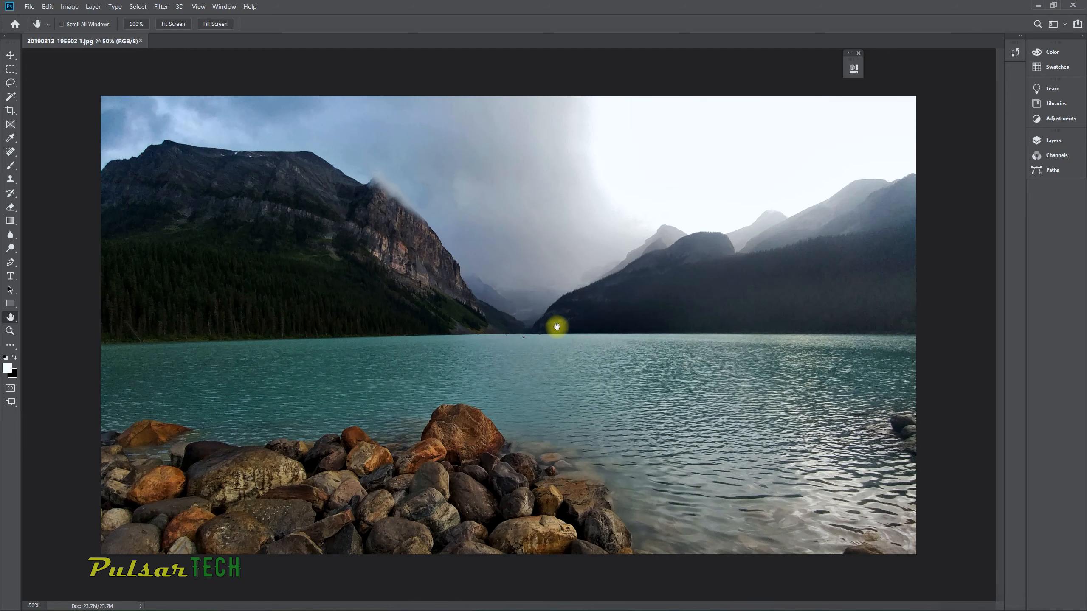
- Reopen Canvas Size with Ctrl+Alt+C, enter 2560 by 1440 pixels, and anchor left-middle
{"action": "left_click", "coordinate": [68, 6]}
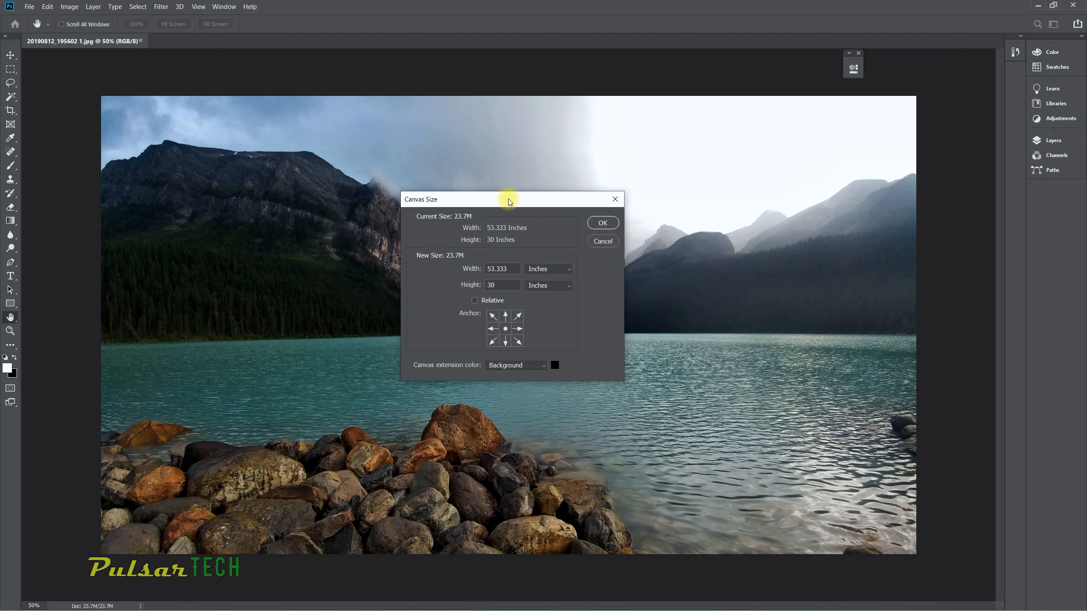
{"action": "key", "text": "ctrl+alt+c"}
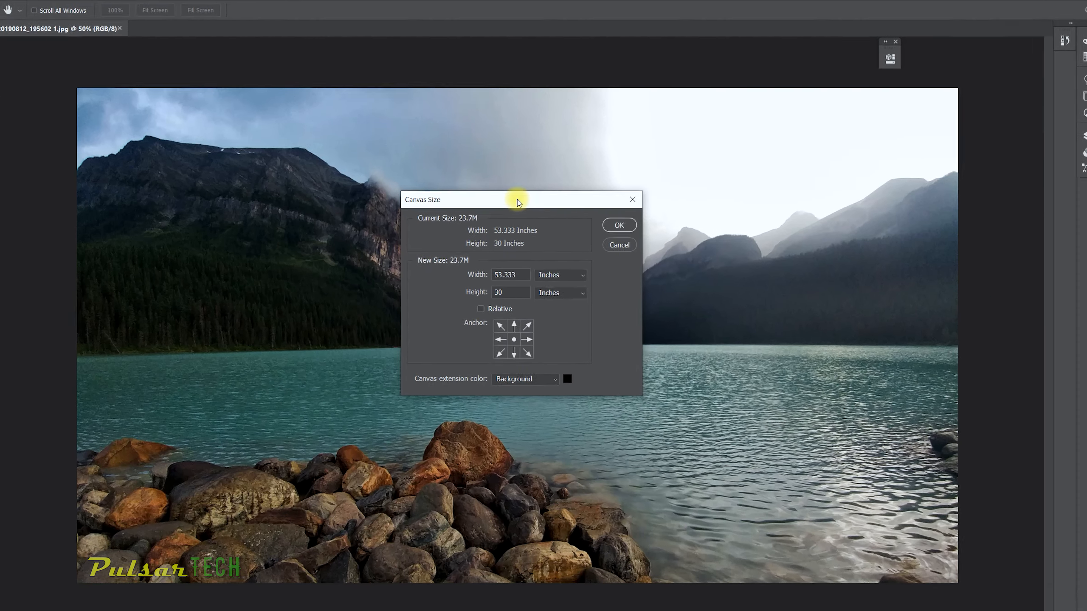
{"action": "left_click", "coordinate": [559, 275]}
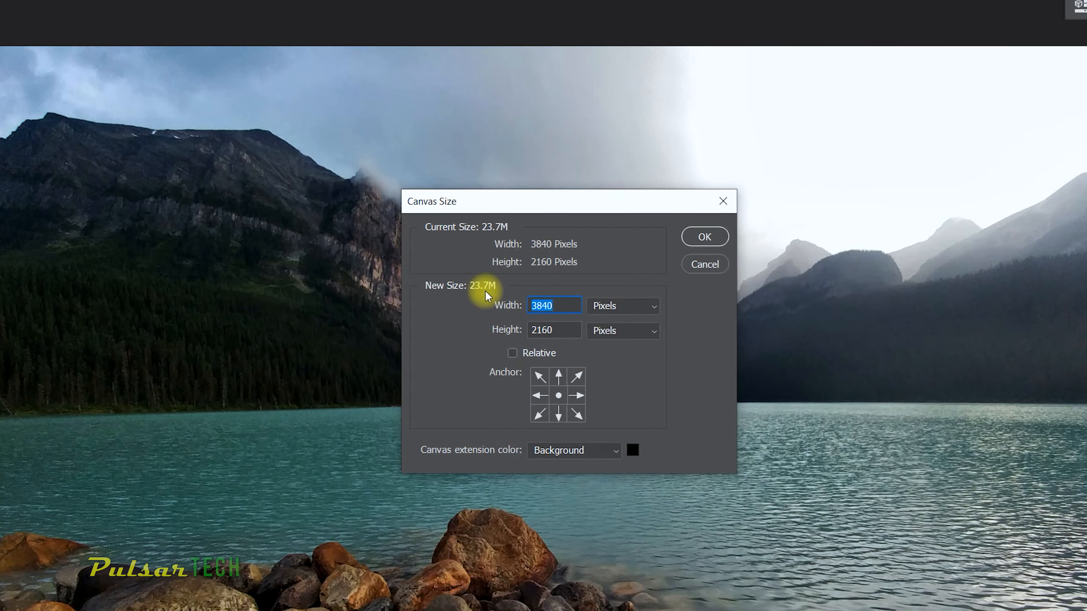
{"action": "type", "text": "2560"}
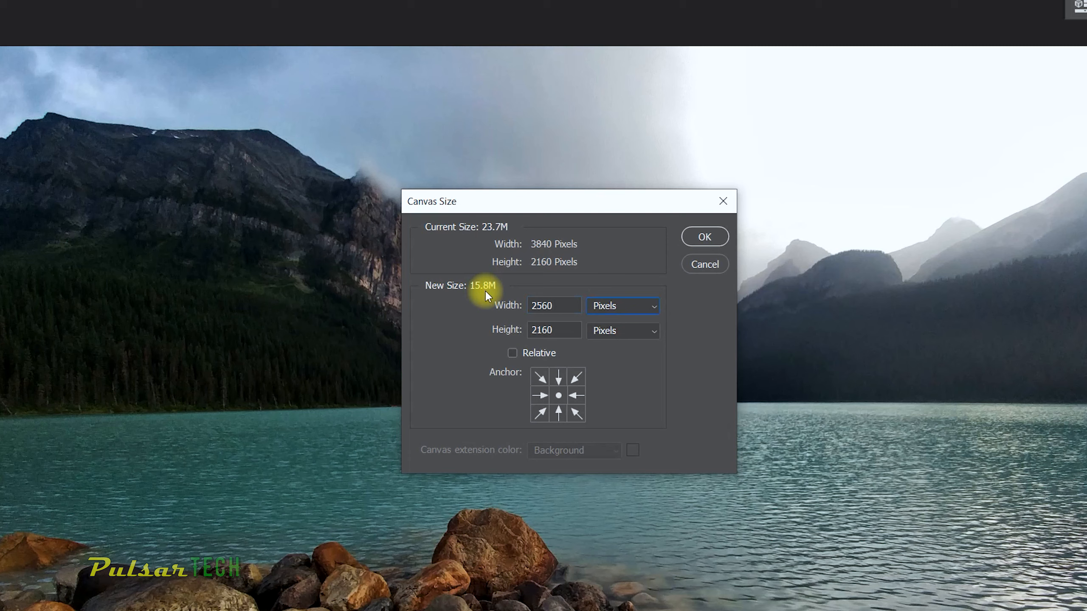
{"action": "type", "text": "1440"}
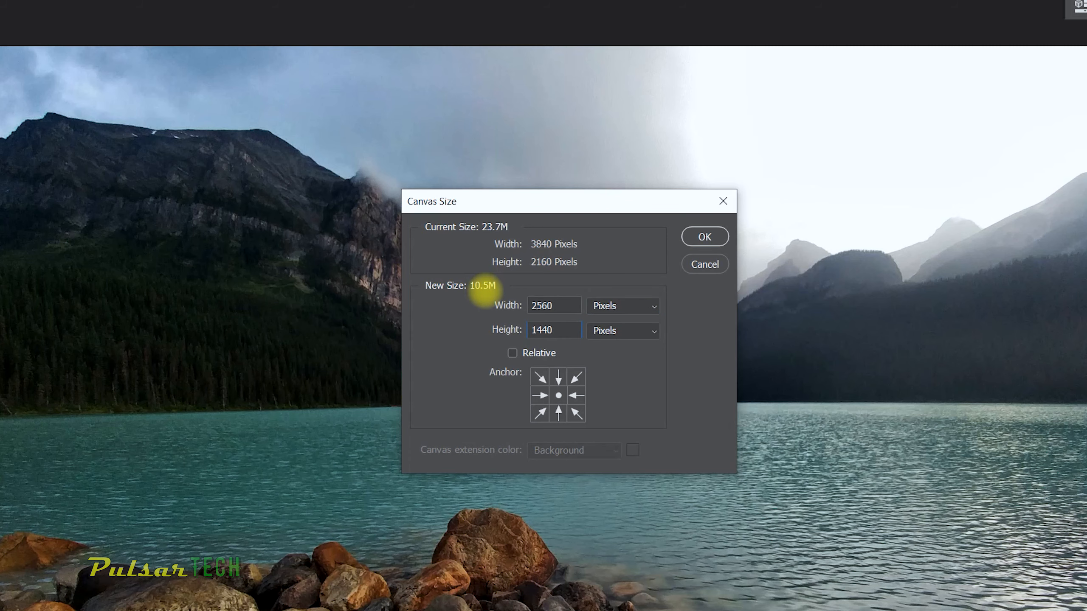
{"action": "left_click", "coordinate": [553, 330]}
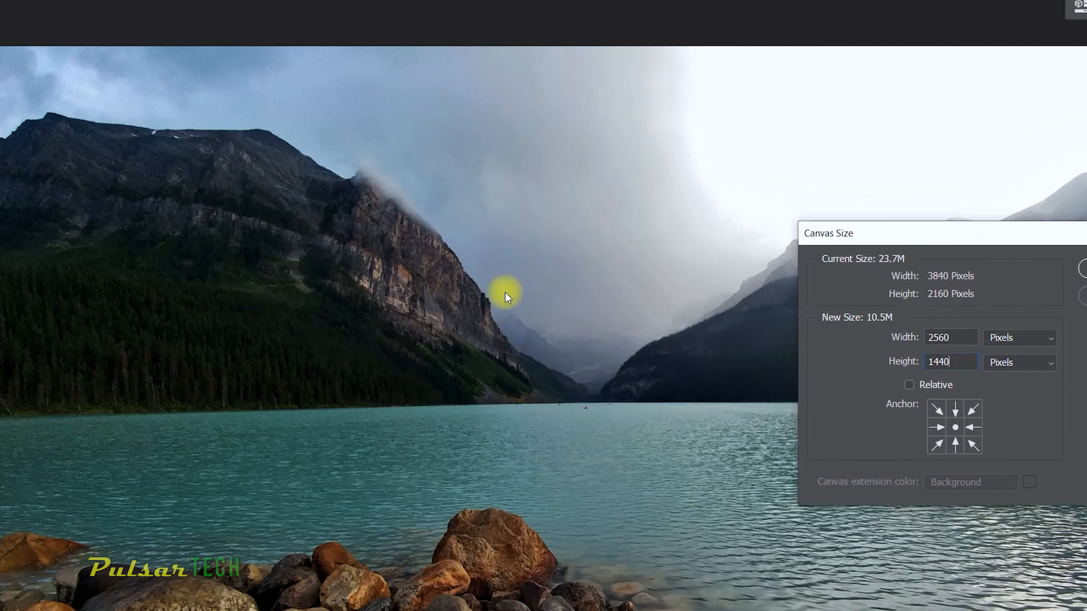
{"action": "mouse_move", "coordinate": [593, 435]}
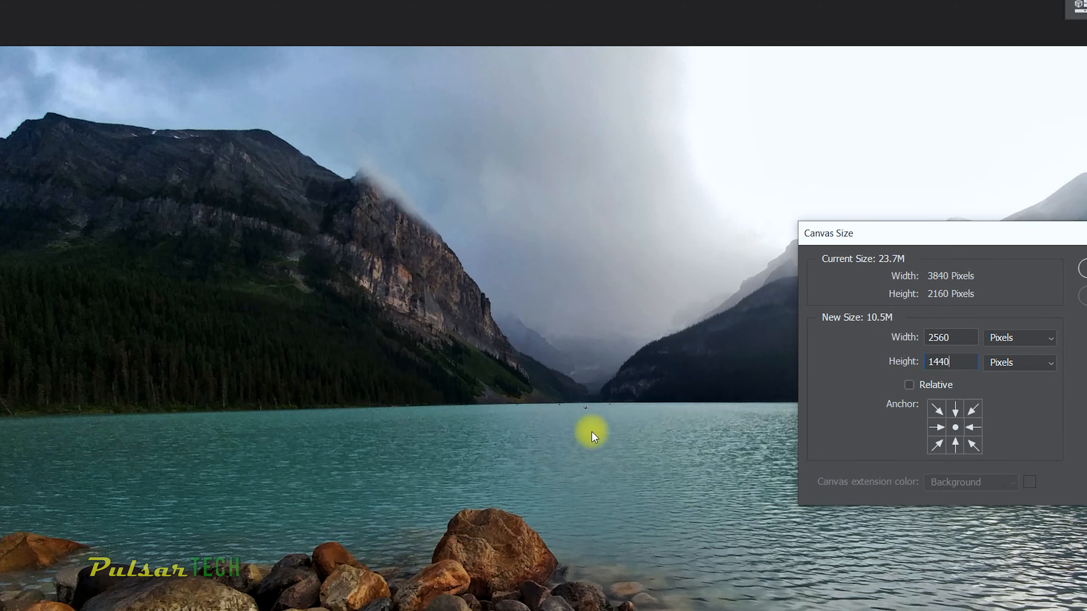
{"action": "mouse_move", "coordinate": [863, 234]}
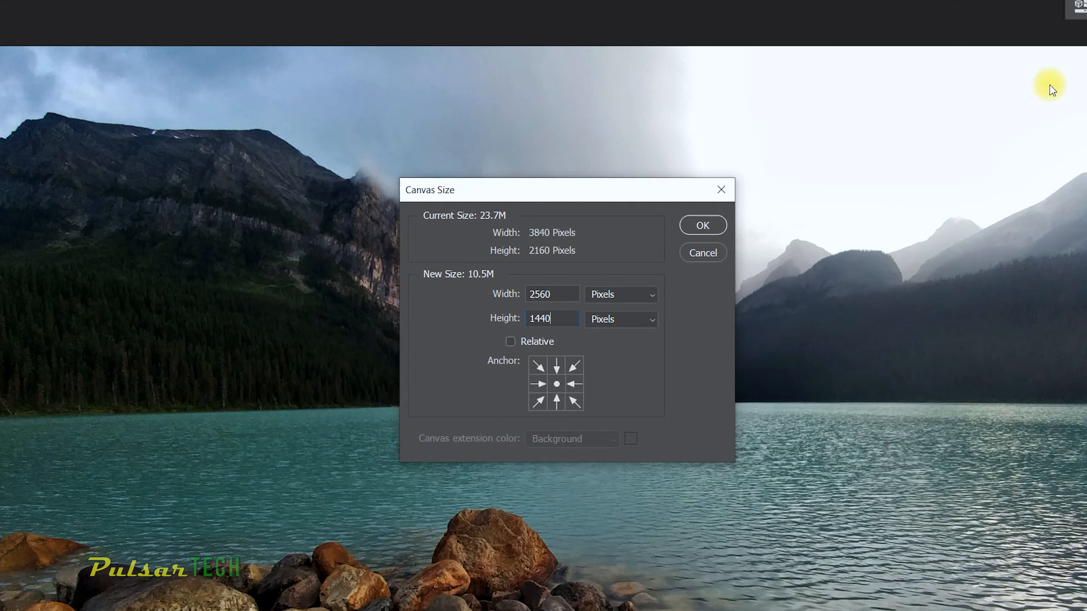
{"action": "mouse_move", "coordinate": [870, 267]}
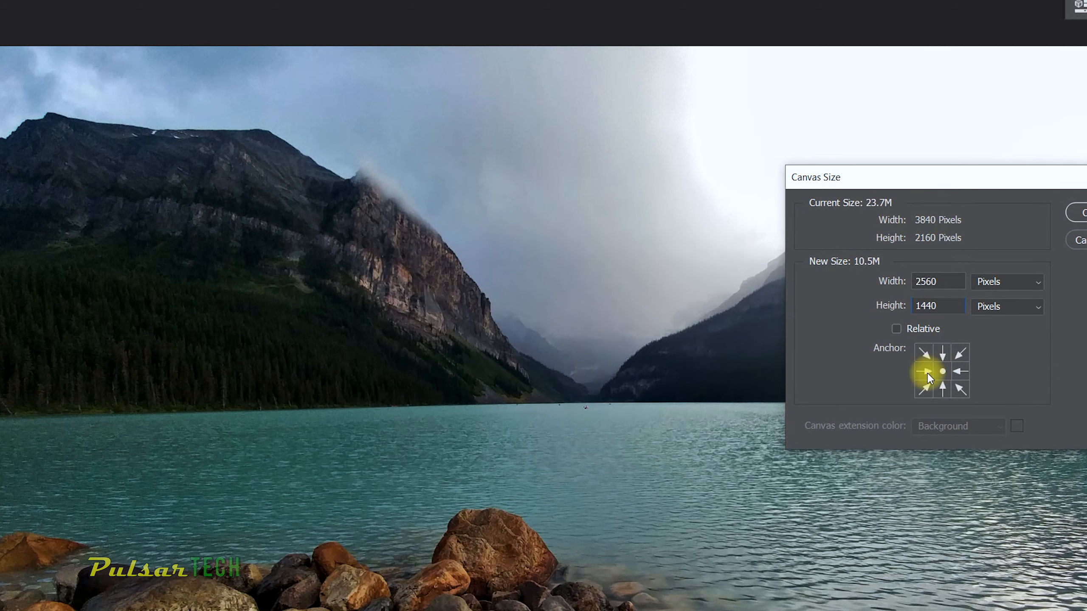
{"action": "triple_click", "coordinate": [937, 305]}
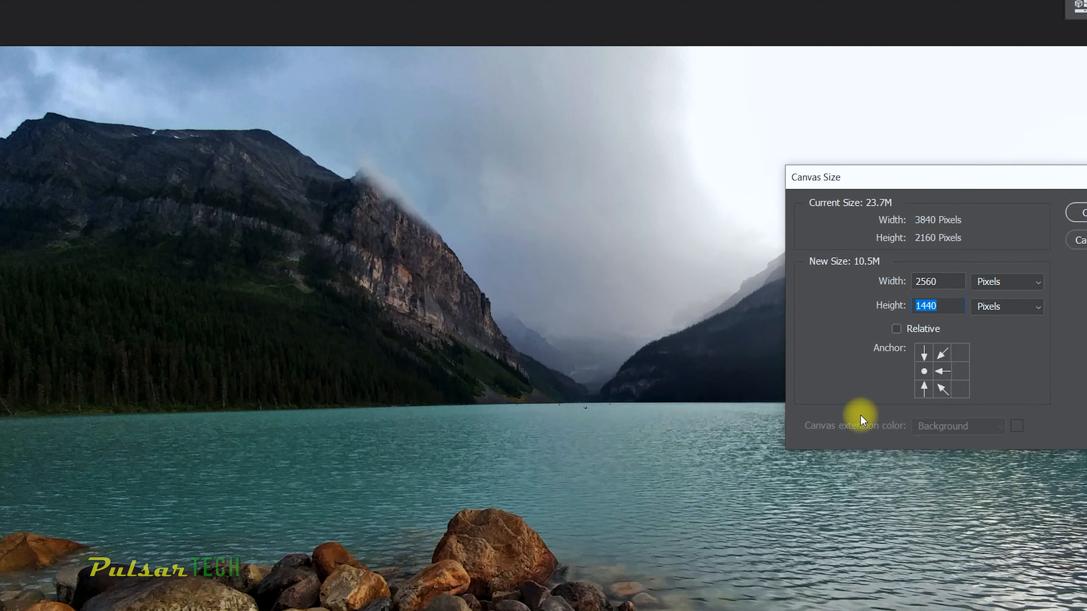
{"action": "mouse_move", "coordinate": [864, 421]}
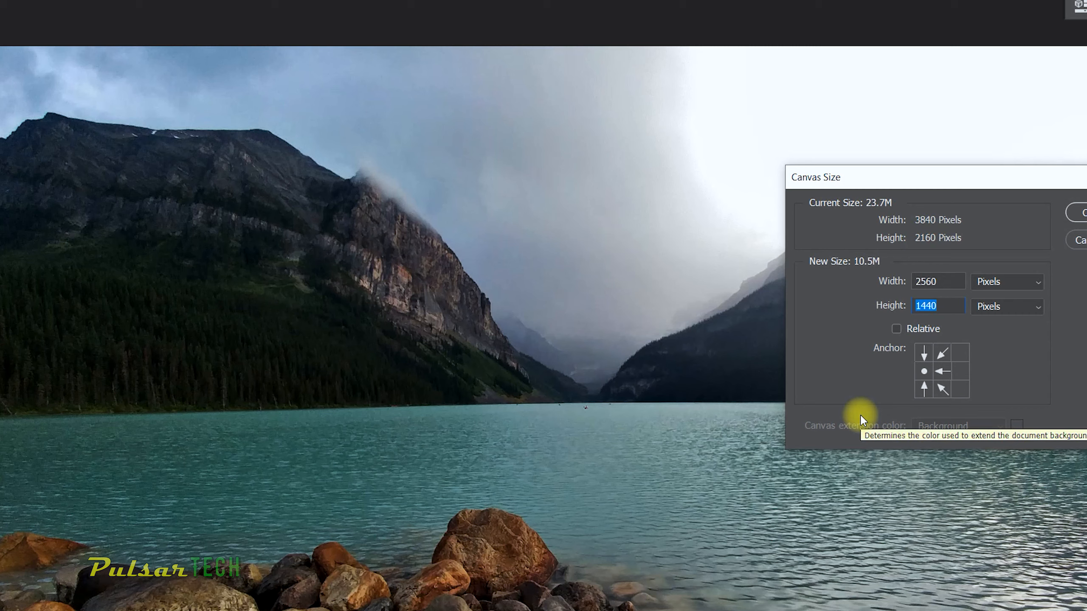
{"action": "mouse_move", "coordinate": [80, 400]}
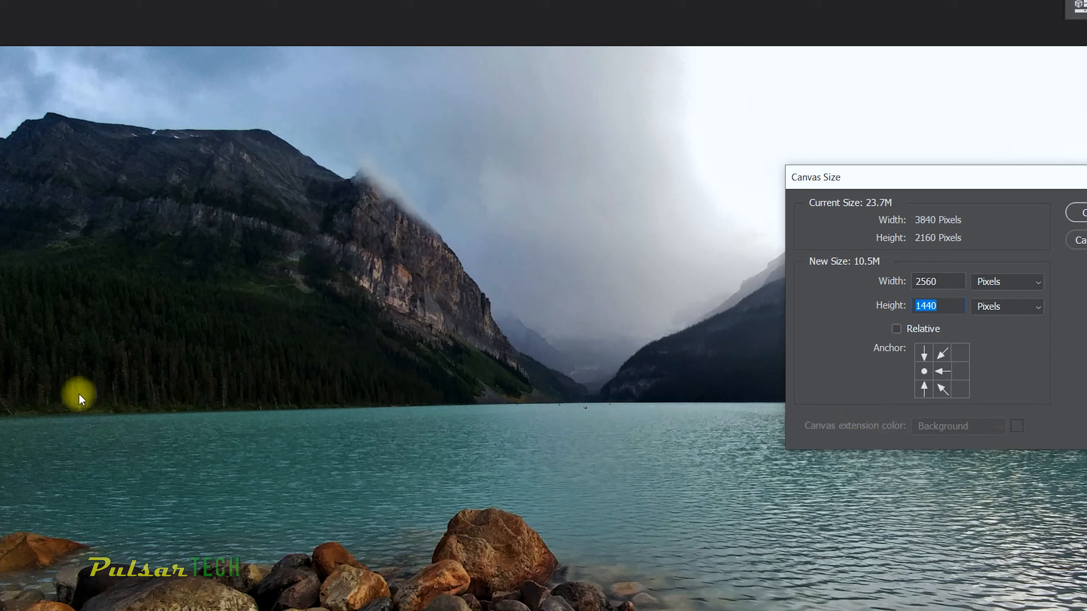
{"action": "mouse_move", "coordinate": [876, 47]}
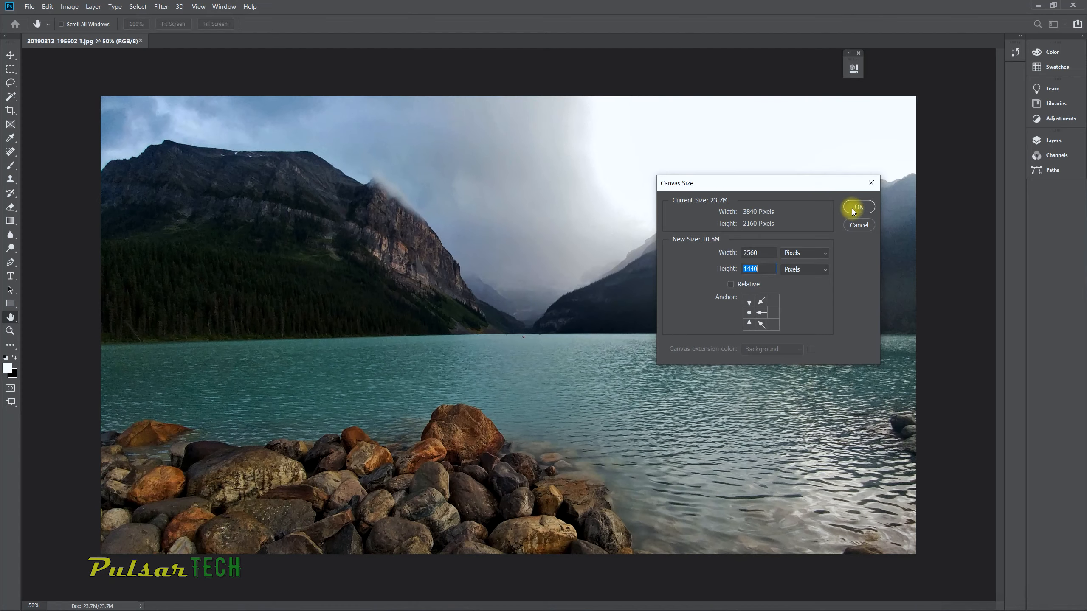
- Apply the left-anchored 2560 by 1440 canvas size and proceed past the clipping warning
{"action": "left_click", "coordinate": [858, 208]}
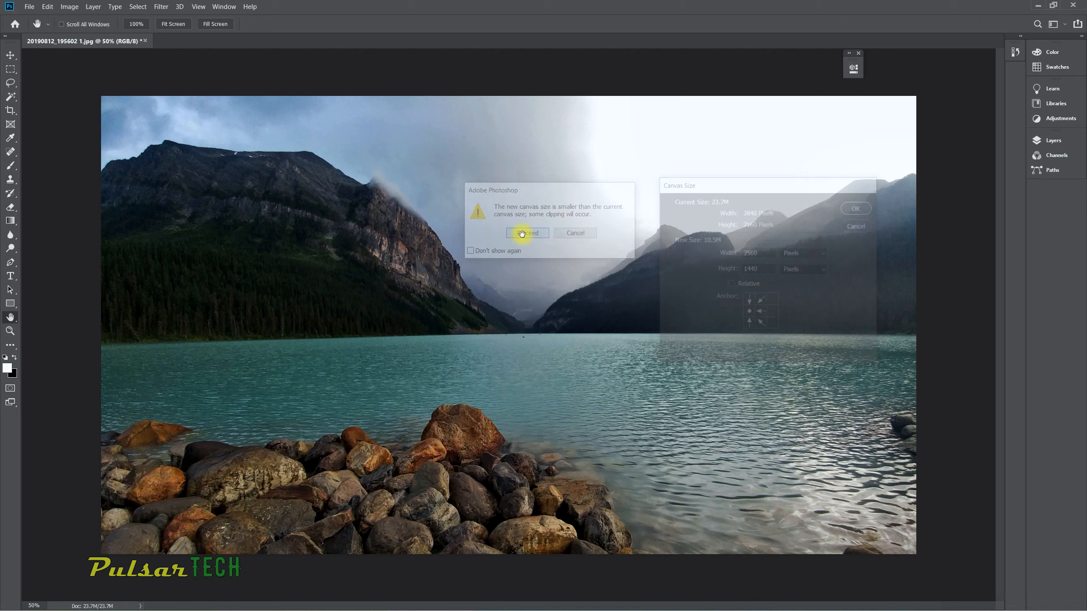
{"action": "left_click", "coordinate": [526, 233]}
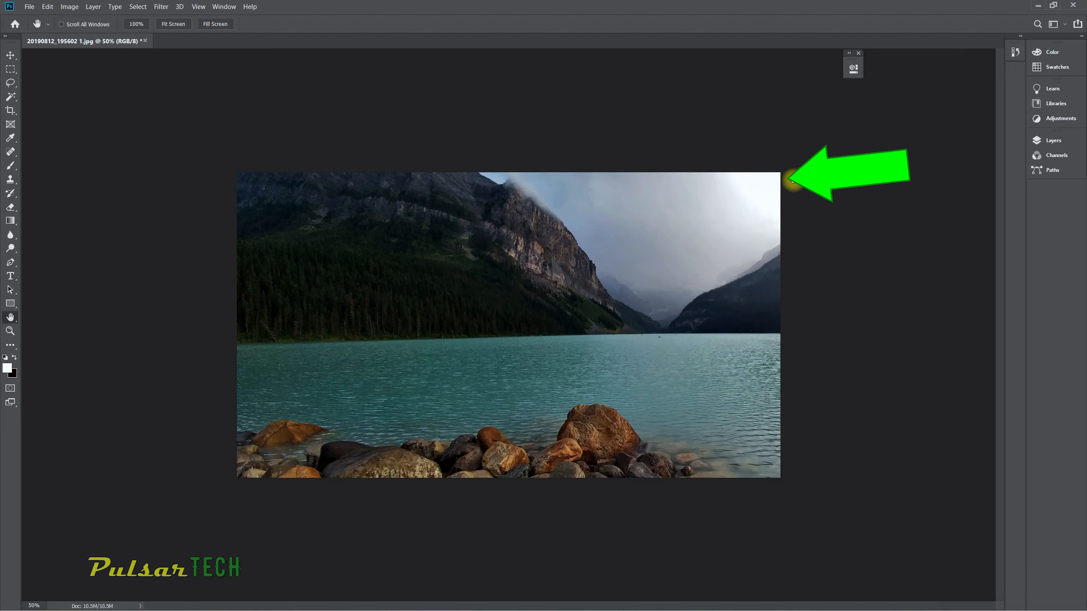
{"action": "mouse_move", "coordinate": [231, 316]}
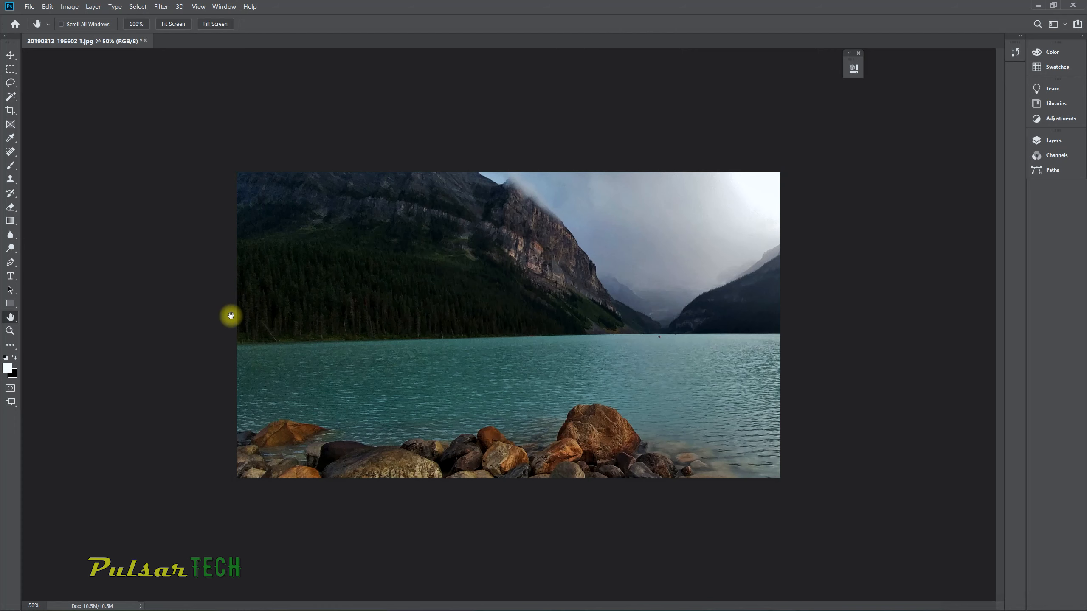
{"action": "mouse_move", "coordinate": [363, 297]}
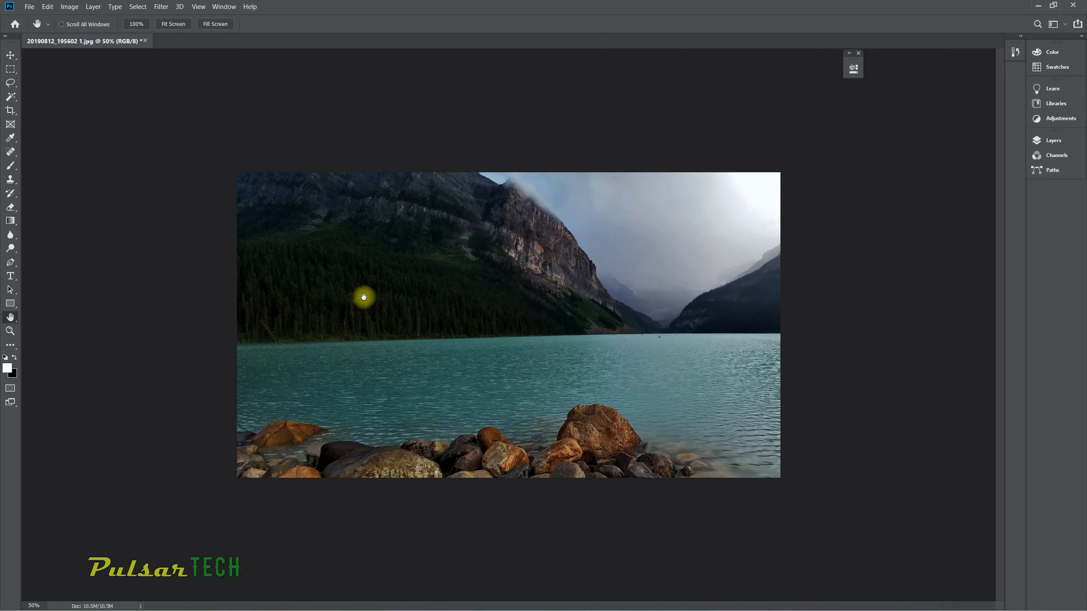
{"action": "mouse_move", "coordinate": [417, 292]}
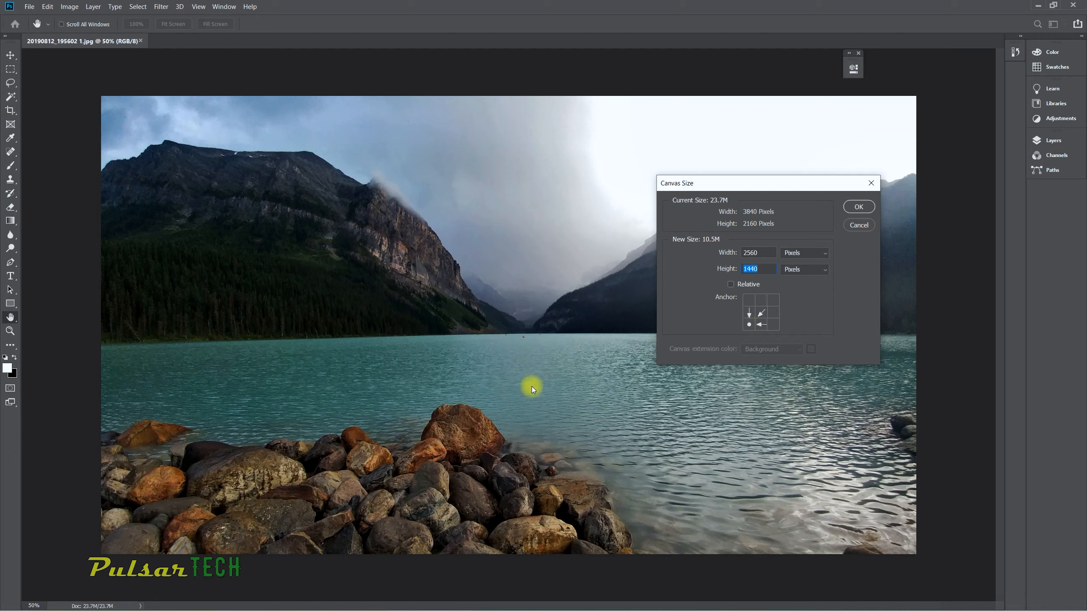
{"action": "mouse_move", "coordinate": [678, 423]}
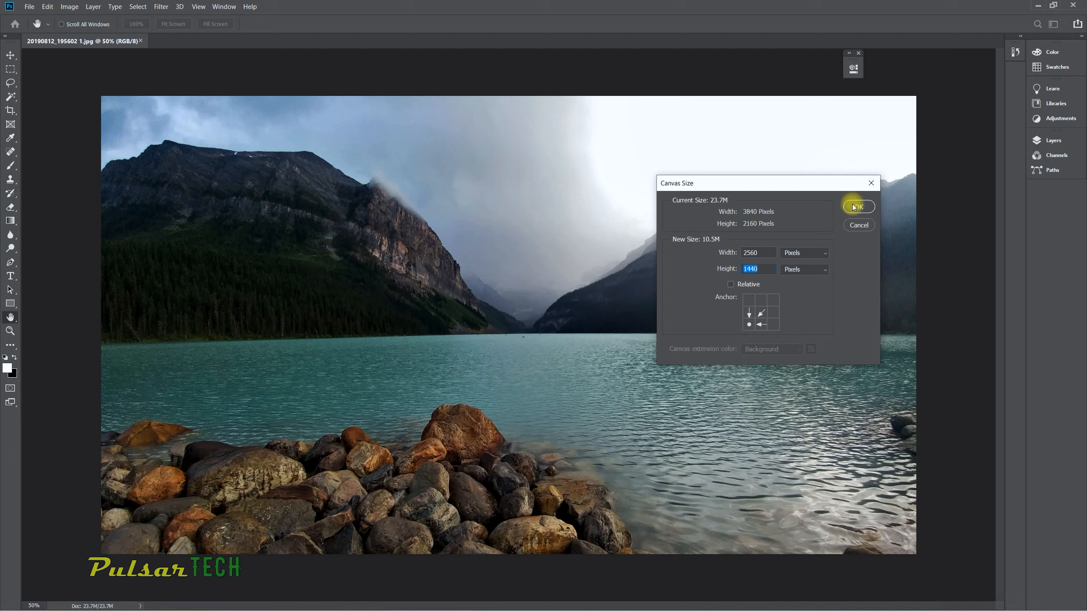
- Apply the 2560 by 1440 pixel canvas size anchored bottom-left
{"action": "left_click", "coordinate": [858, 207]}
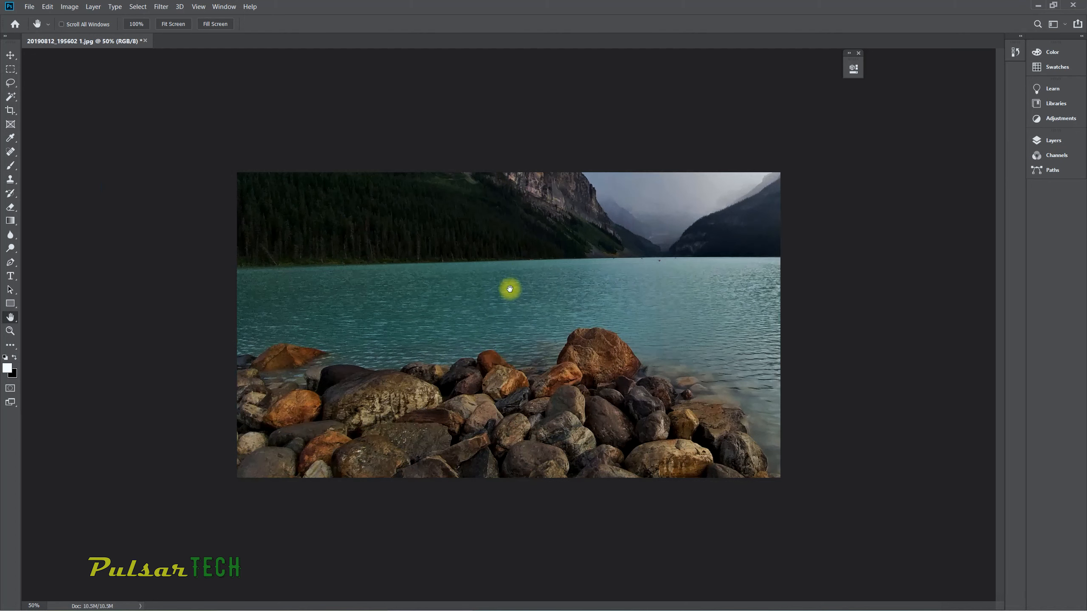
{"action": "mouse_move", "coordinate": [569, 287]}
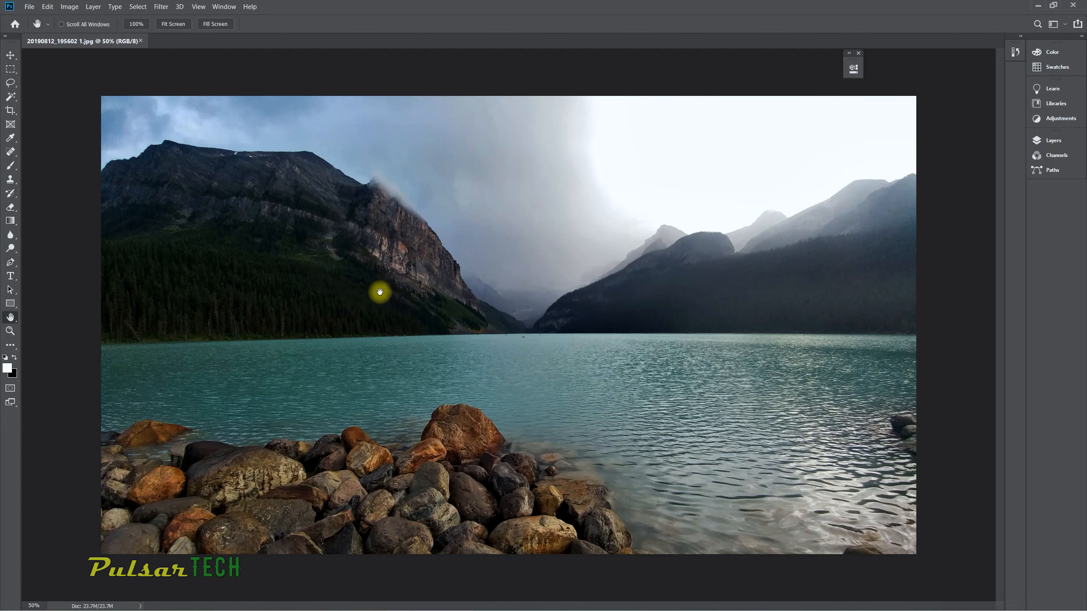
- Reopen Canvas Size, set 90 percent width and height, anchor left-middle, and proceed
{"action": "left_click", "coordinate": [67, 6]}
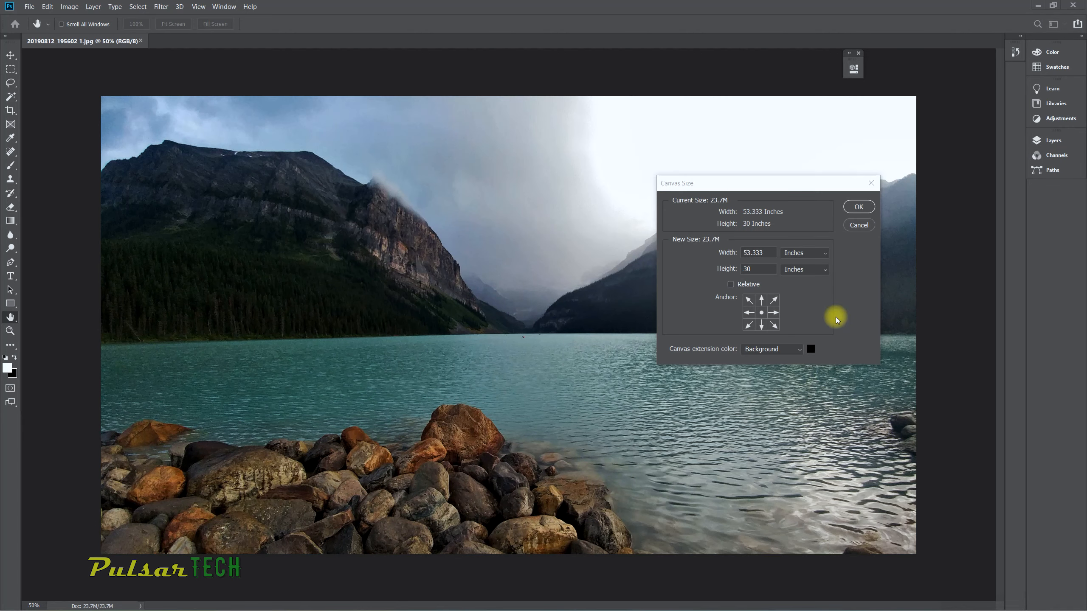
{"action": "mouse_move", "coordinate": [781, 212]}
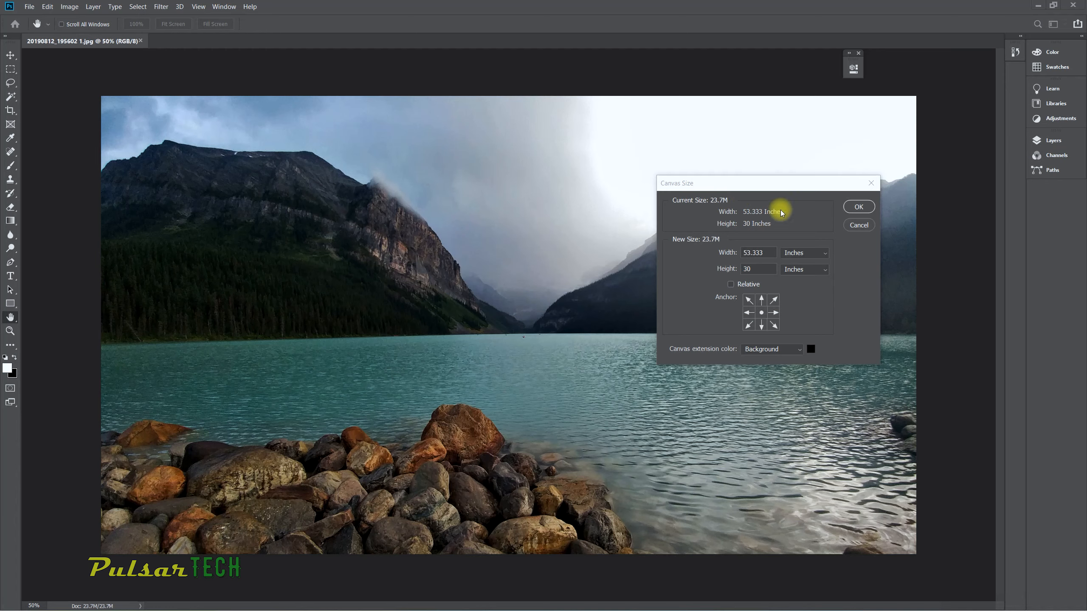
{"action": "left_click", "coordinate": [802, 252]}
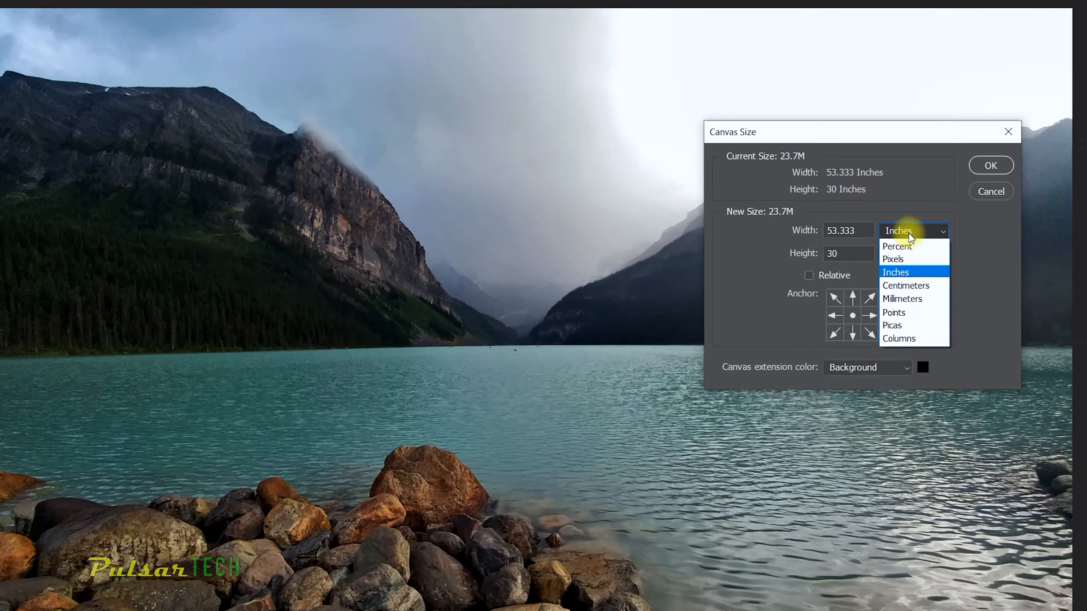
{"action": "left_click", "coordinate": [896, 246]}
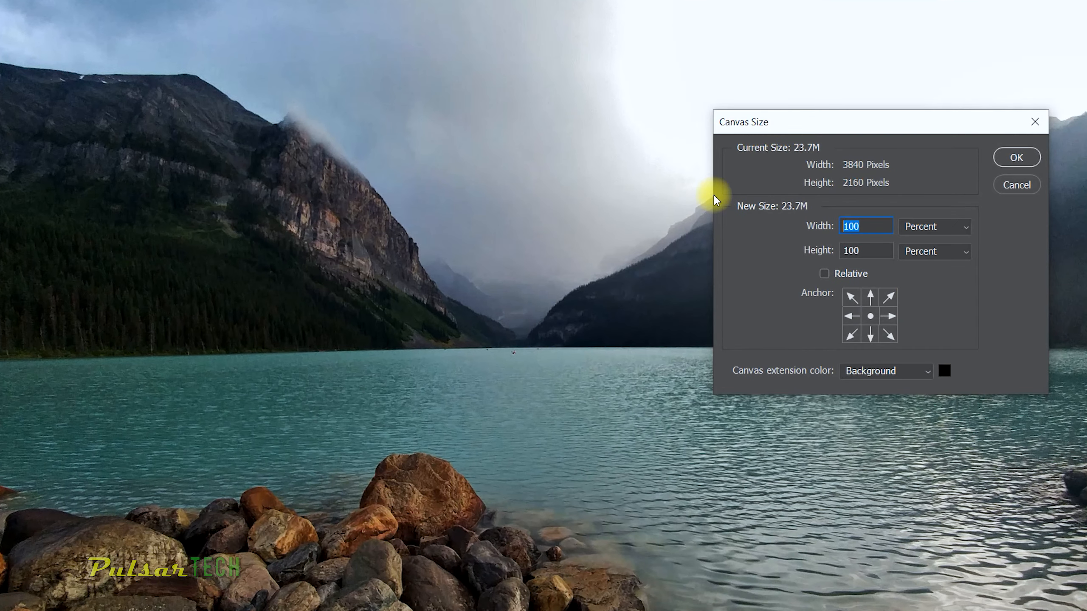
{"action": "type", "text": "90"}
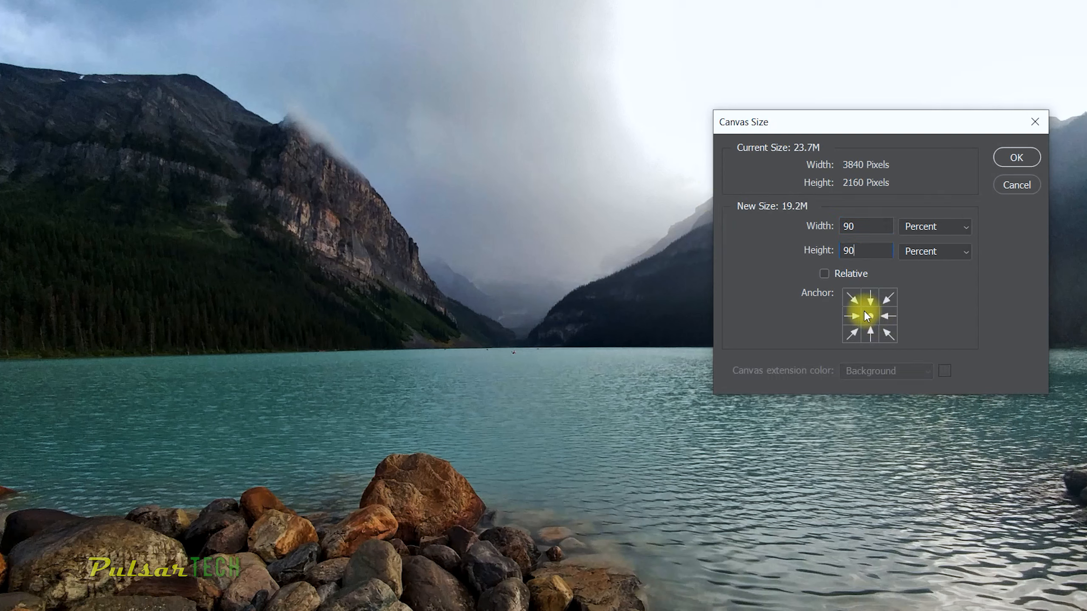
{"action": "left_click", "coordinate": [1016, 157]}
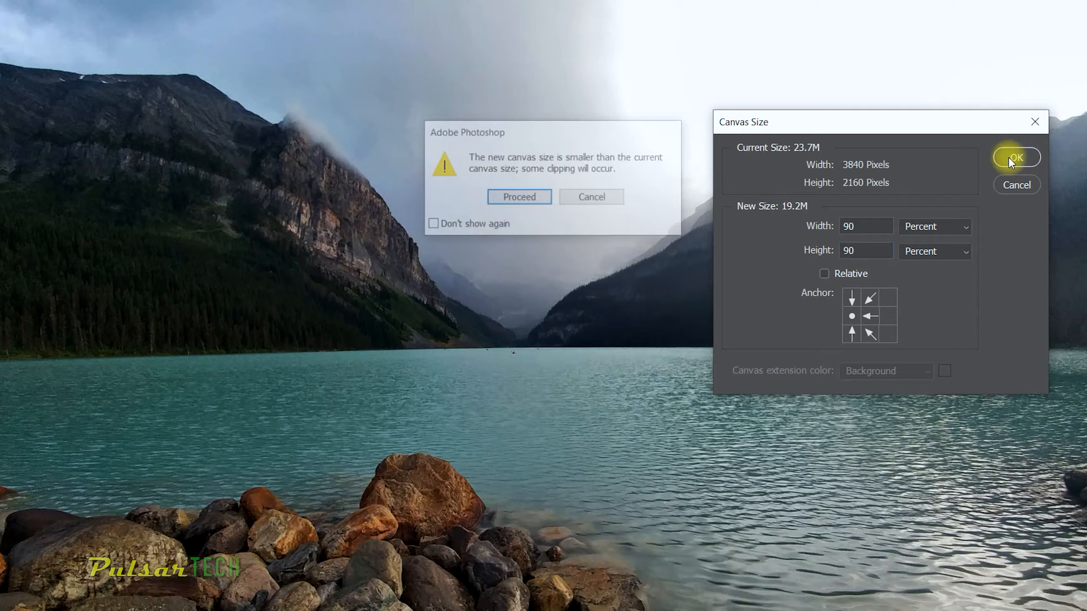
{"action": "left_click", "coordinate": [518, 197]}
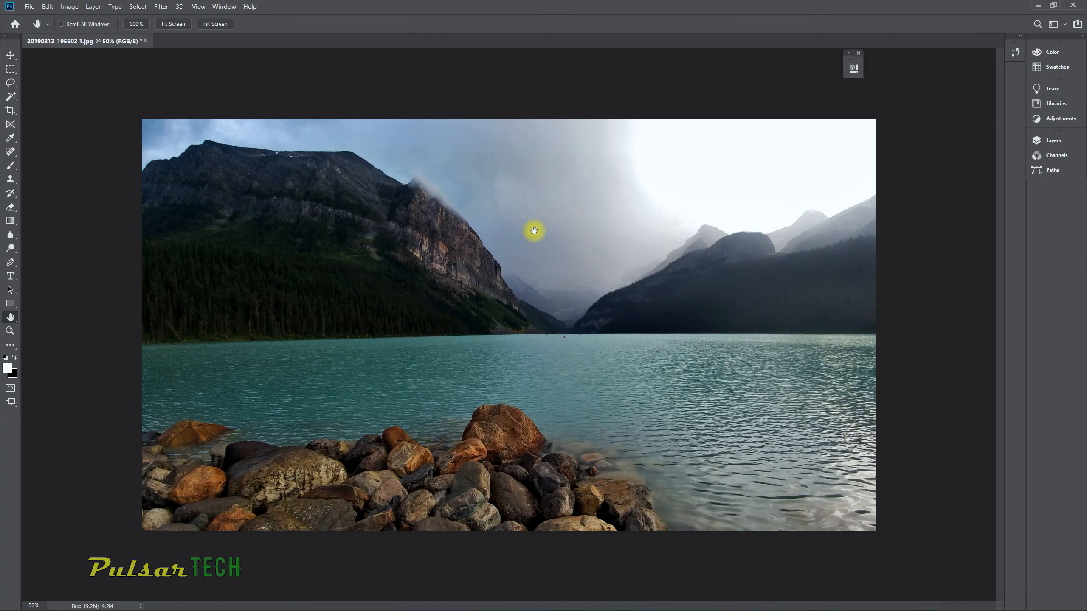
{"action": "mouse_move", "coordinate": [876, 425]}
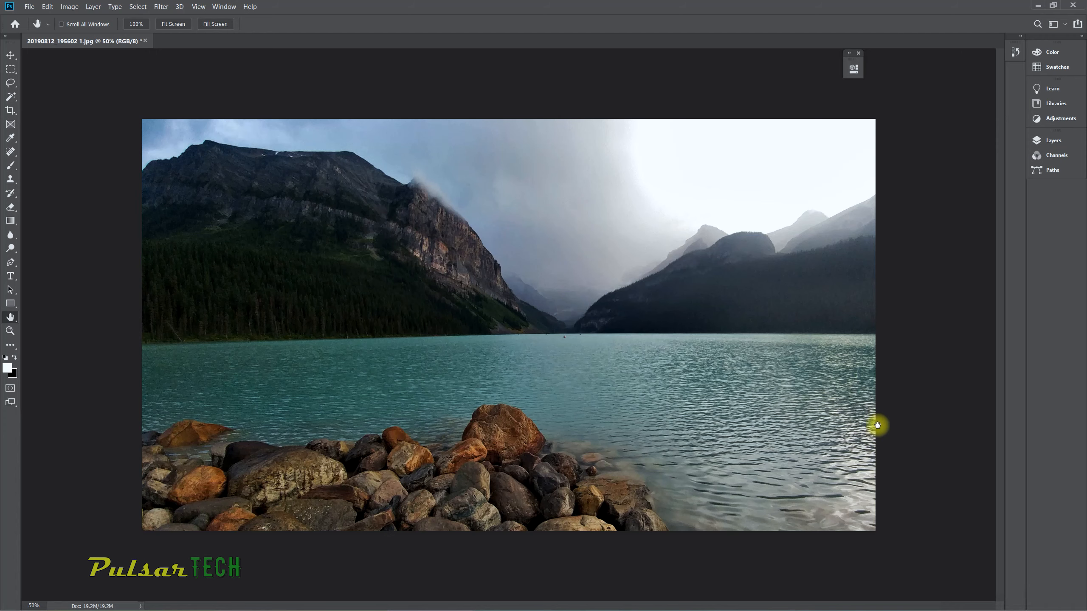
{"action": "mouse_move", "coordinate": [477, 96]}
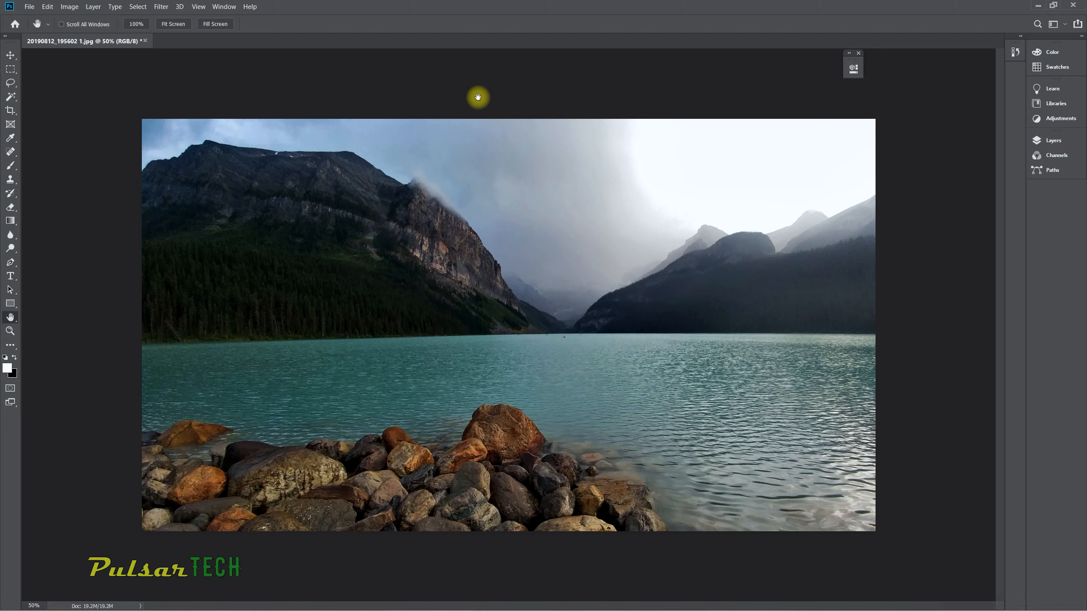
{"action": "mouse_move", "coordinate": [423, 104]}
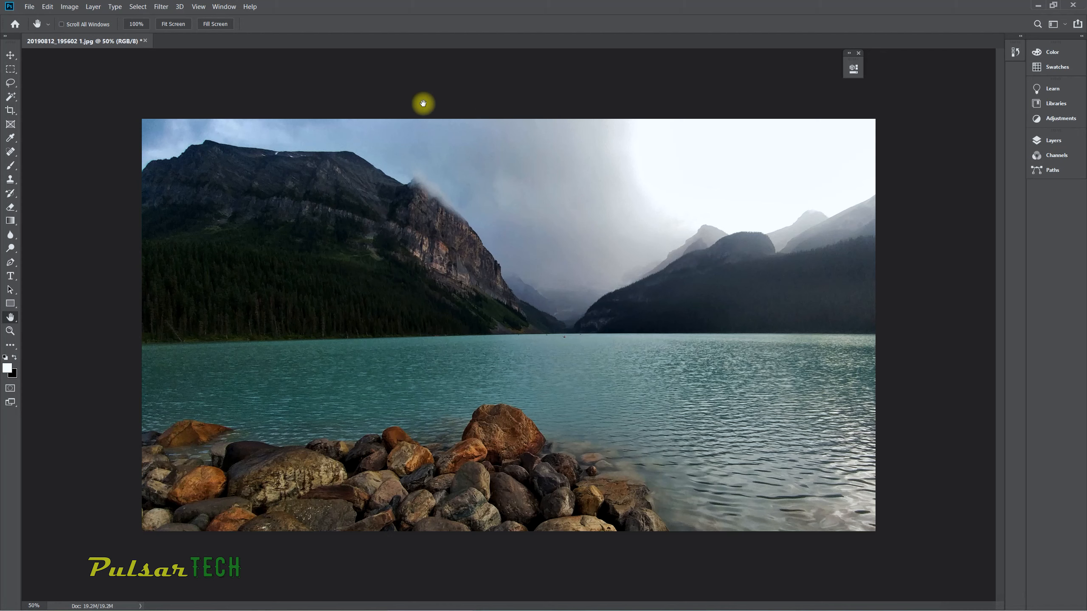
- Take the Crop tool and stretch the crop area to the photo's top-left corner
{"action": "left_click", "coordinate": [10, 111]}
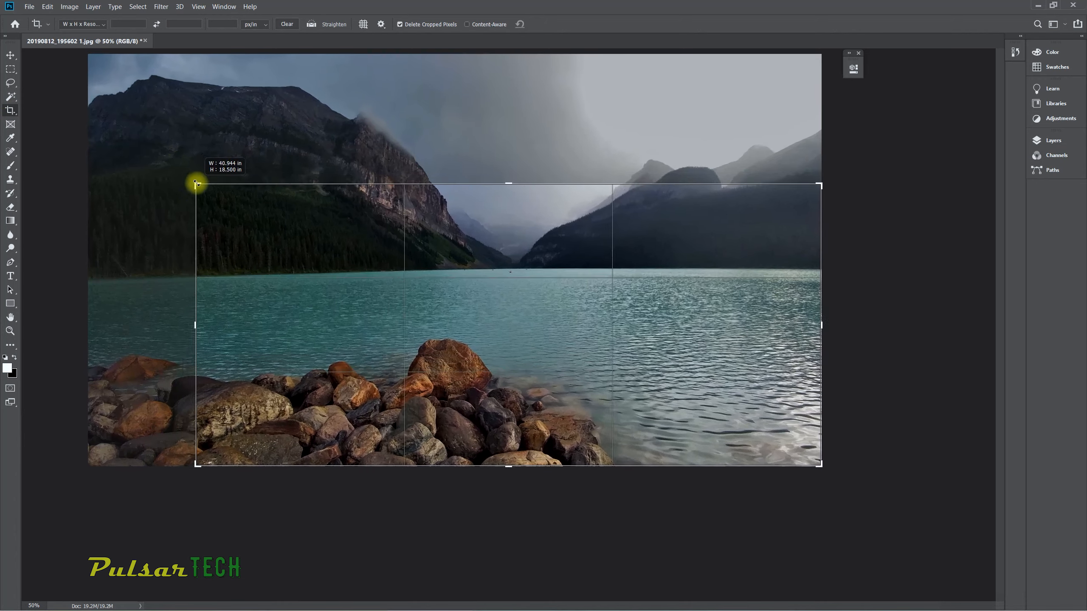
{"action": "left_click_drag", "start_coordinate": [197, 183], "coordinate": [142, 121]}
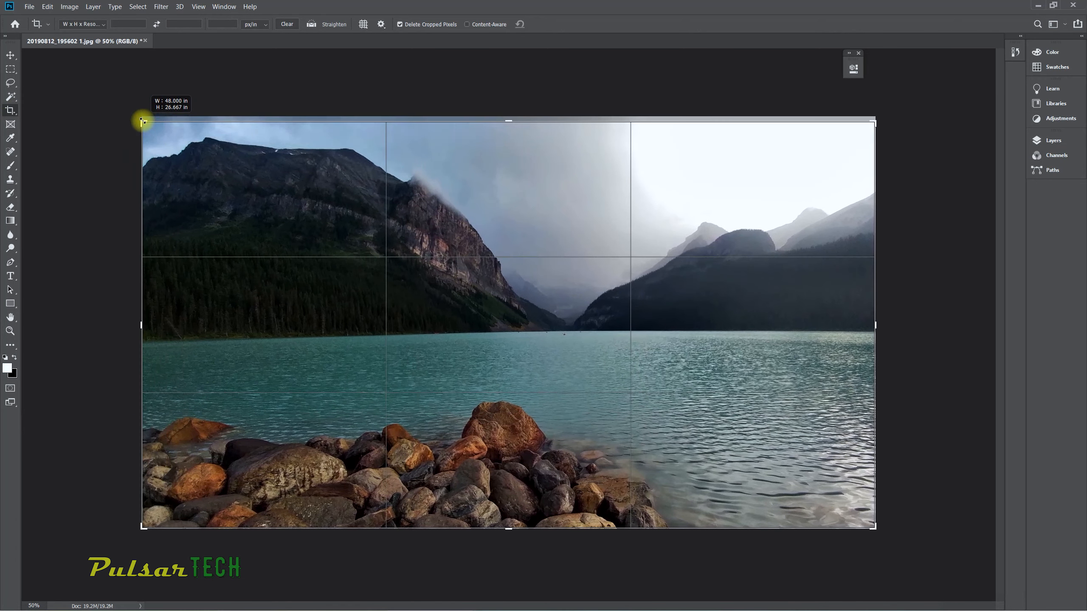